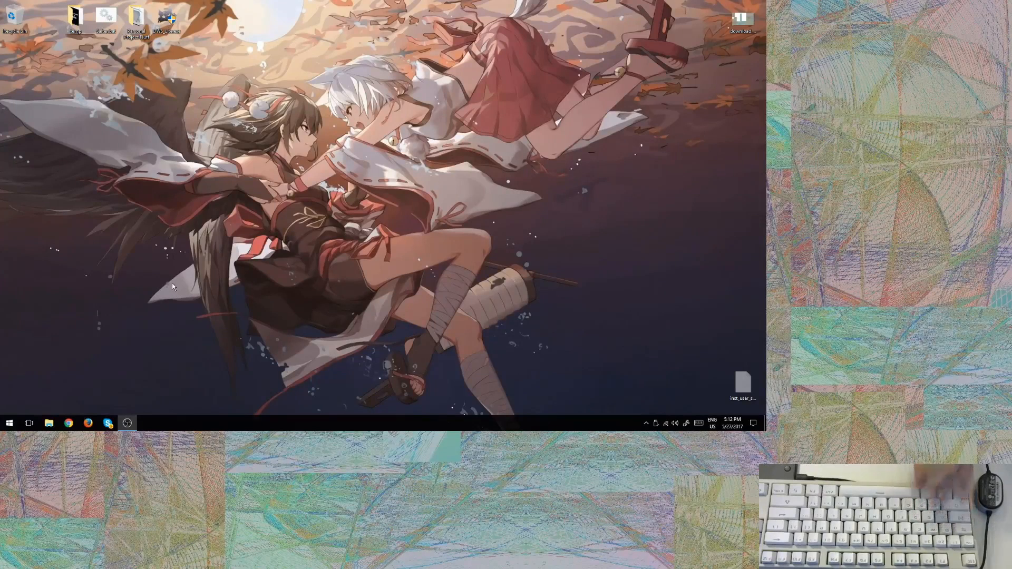
pyautogui.moveTo(230, 363)
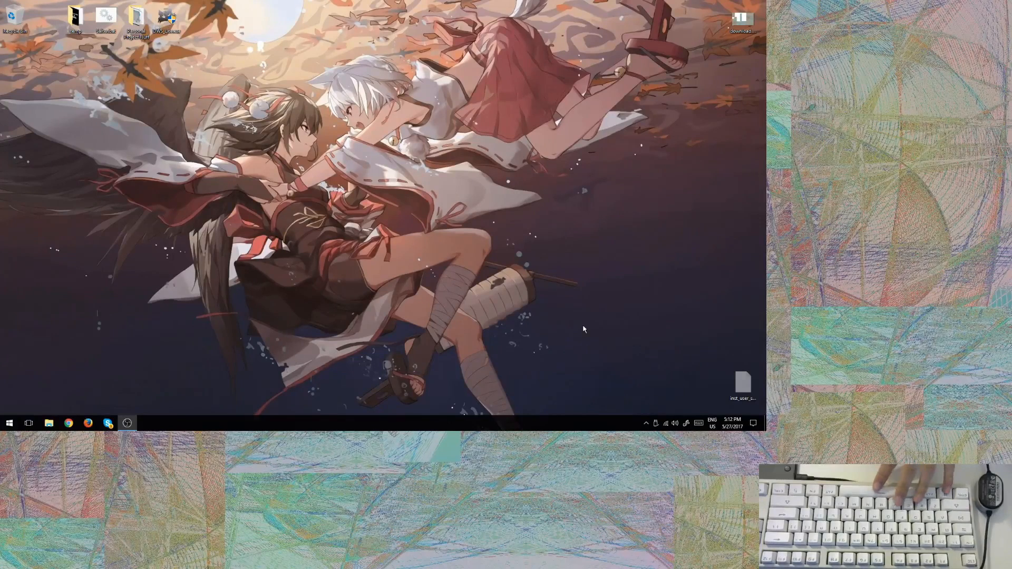
pyautogui.moveTo(286, 272)
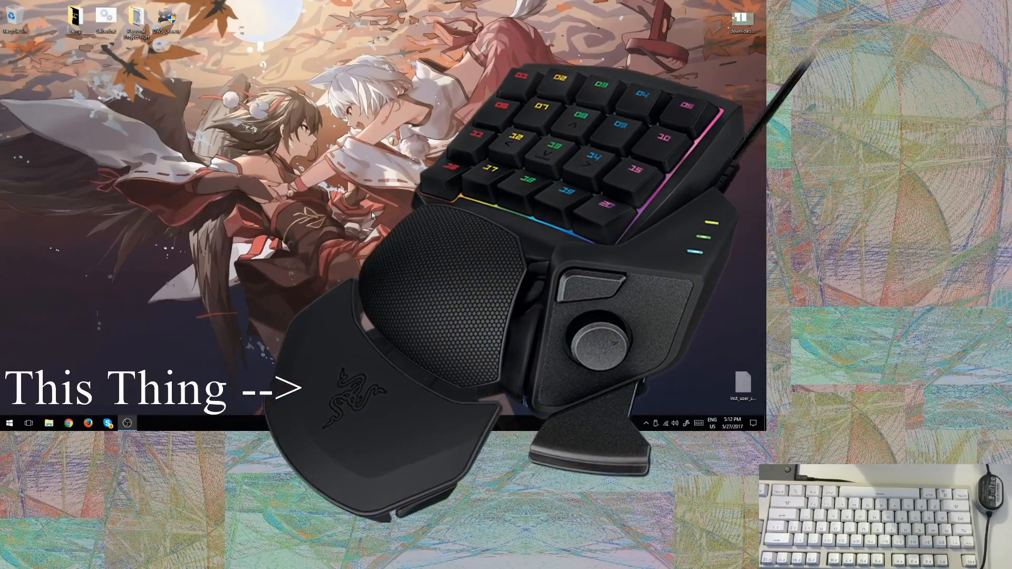
# Step: Launch Microsoft Keyboard Layout Creator from the Start menu by searching 'msk'
pyautogui.click(9, 423)
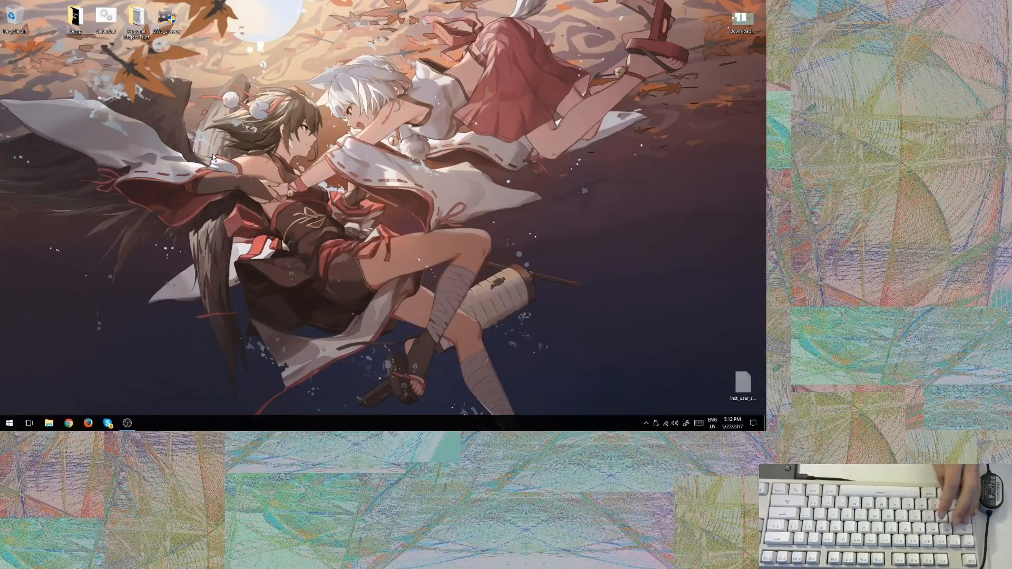
pyautogui.click(8, 423)
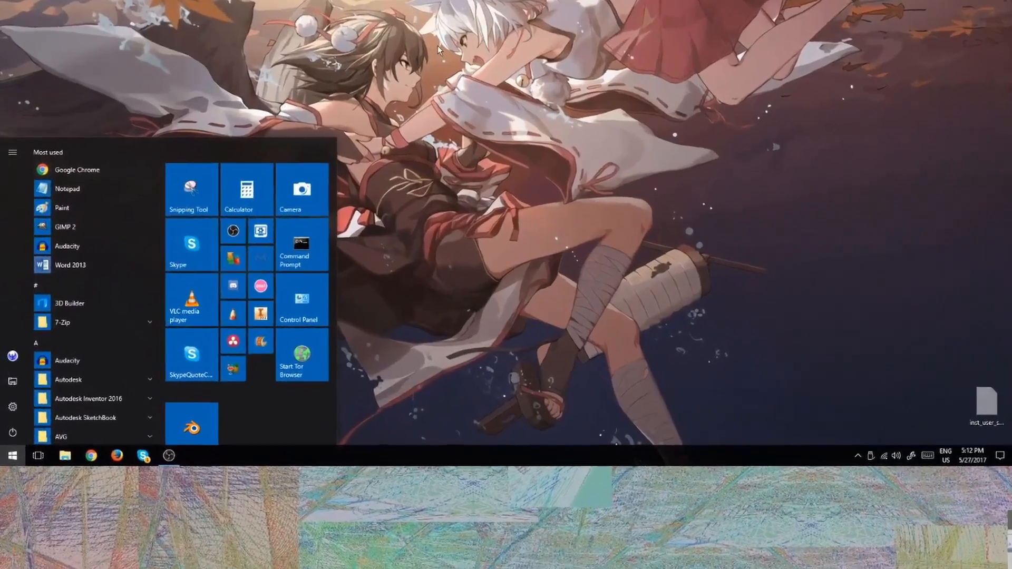
pyautogui.write('ms')
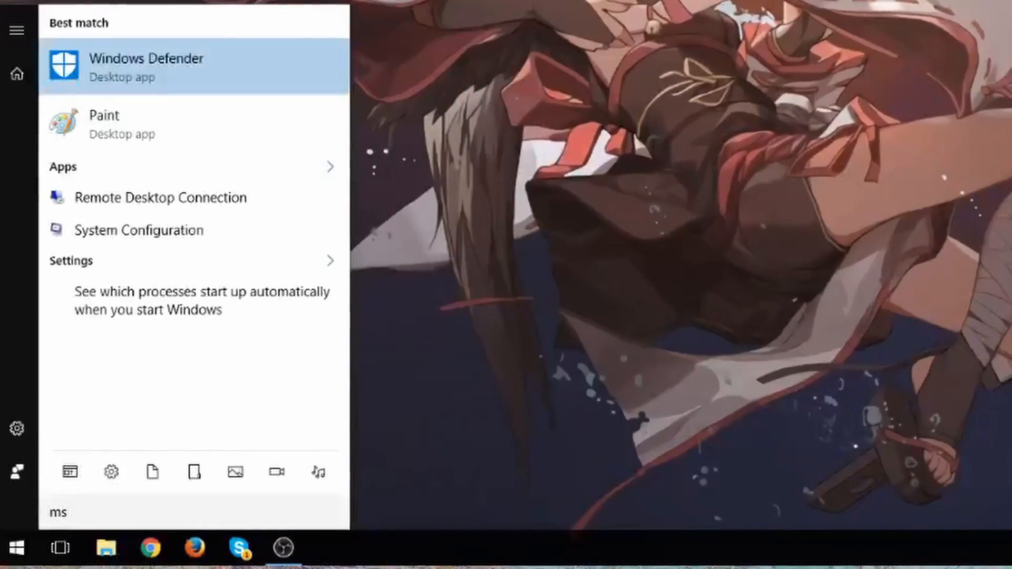
pyautogui.write('k')
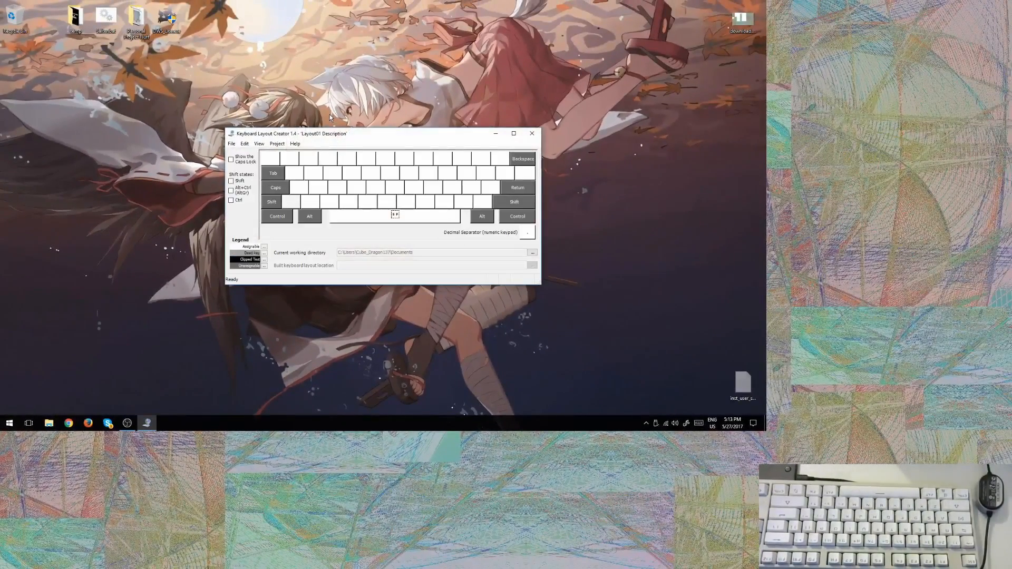
pyautogui.moveTo(343, 140)
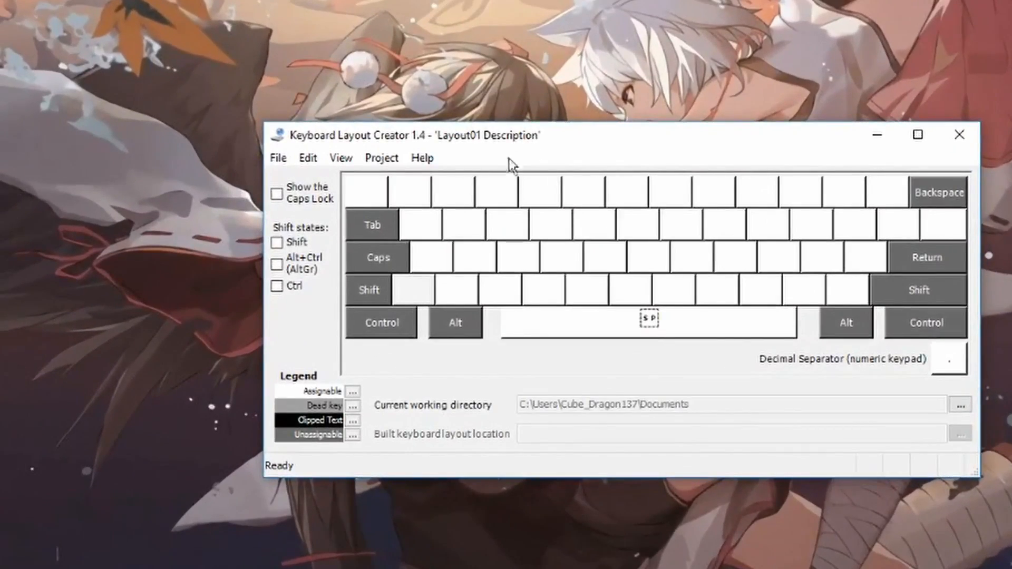
pyautogui.moveTo(313, 204)
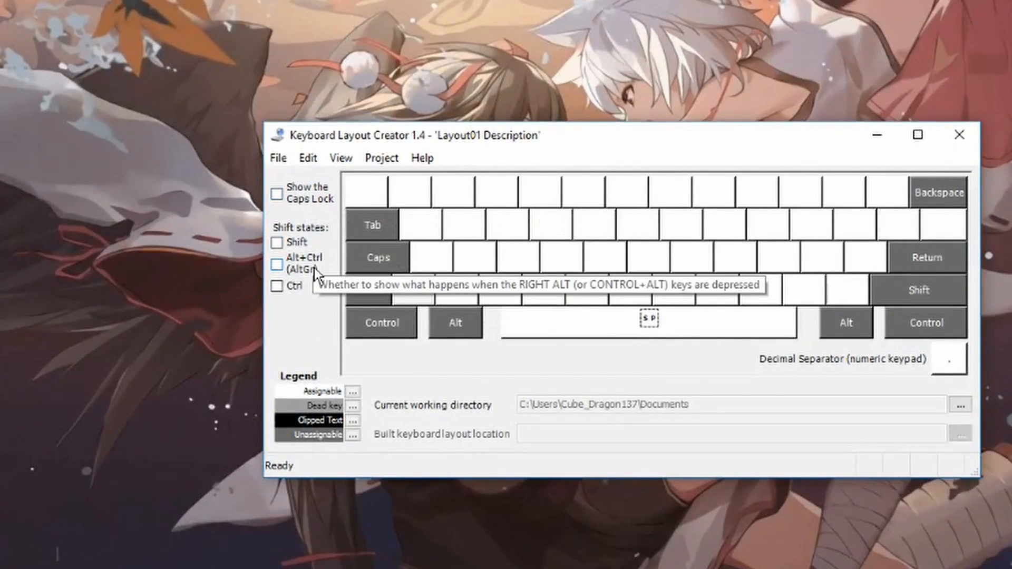
pyautogui.click(278, 158)
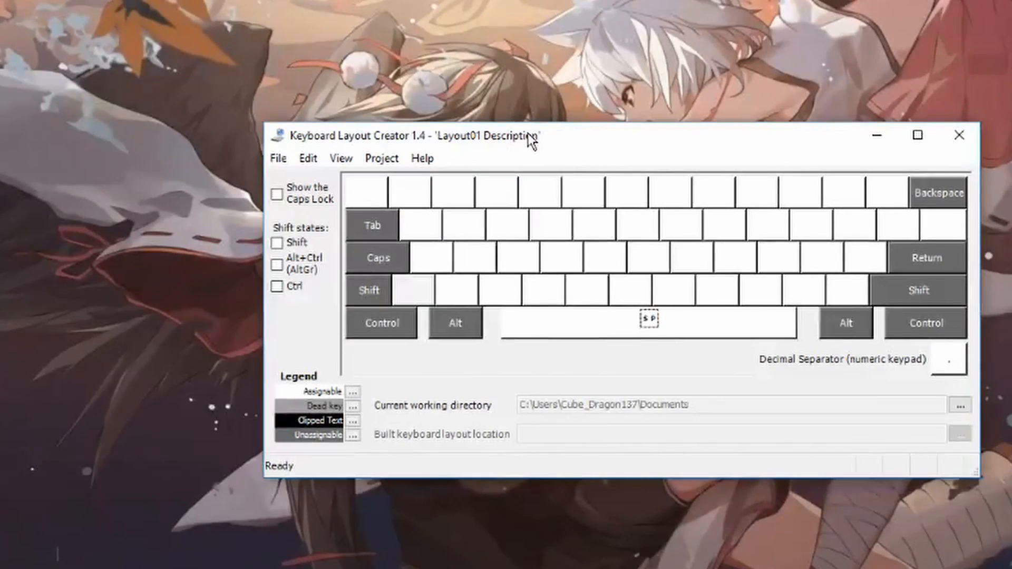
pyautogui.click(278, 159)
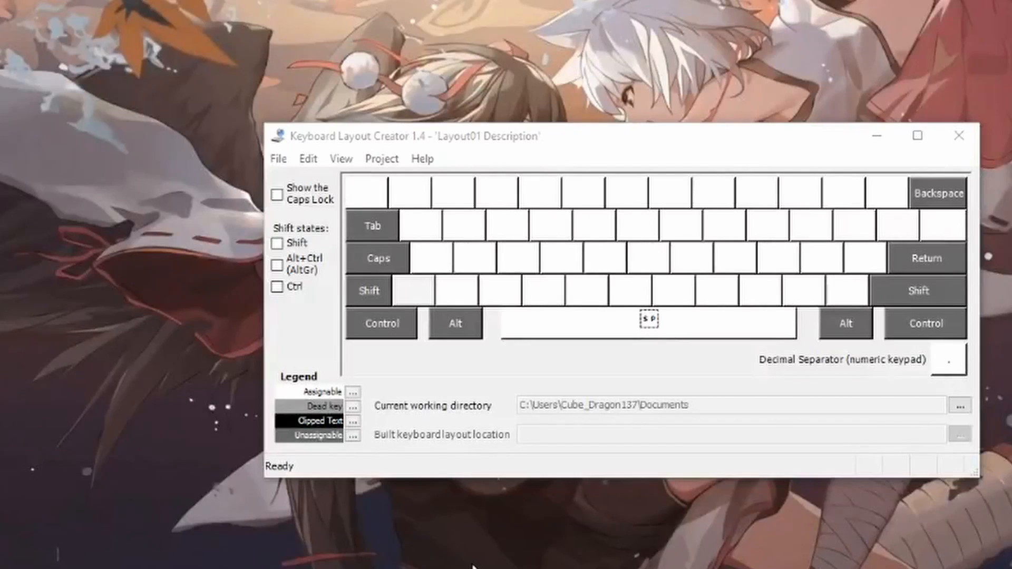
pyautogui.moveTo(473, 551)
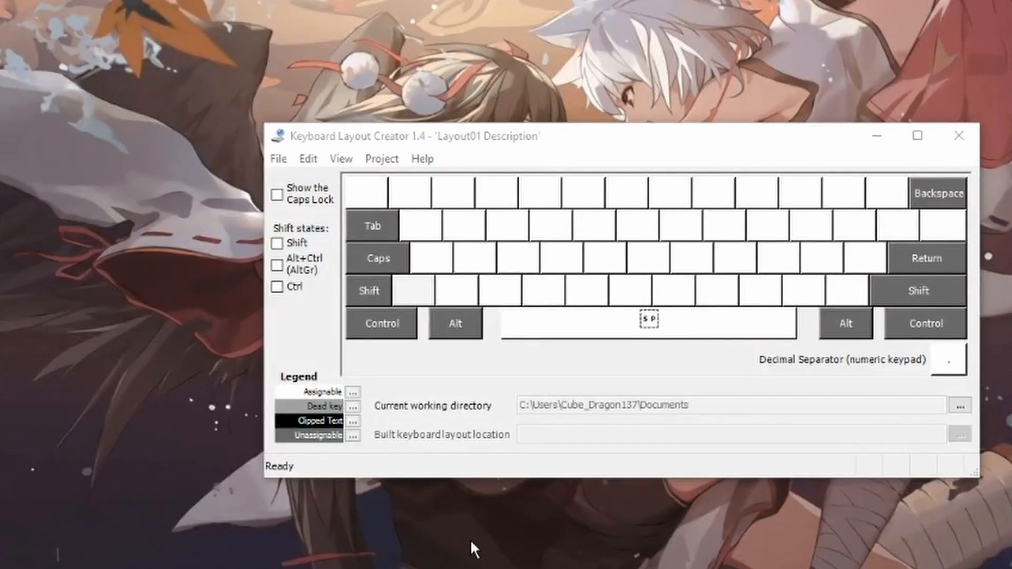
pyautogui.moveTo(511, 234)
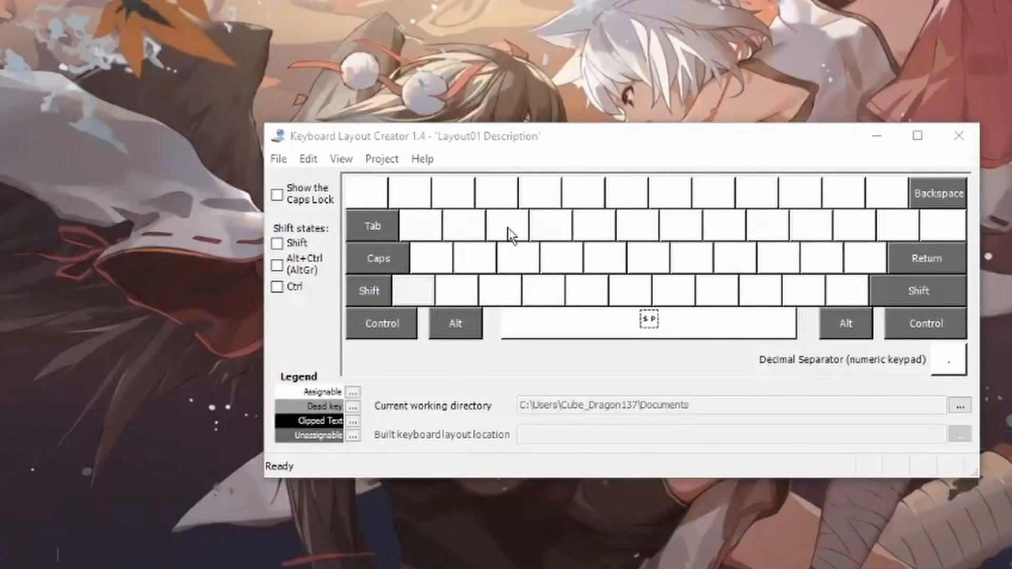
pyautogui.moveTo(582, 236)
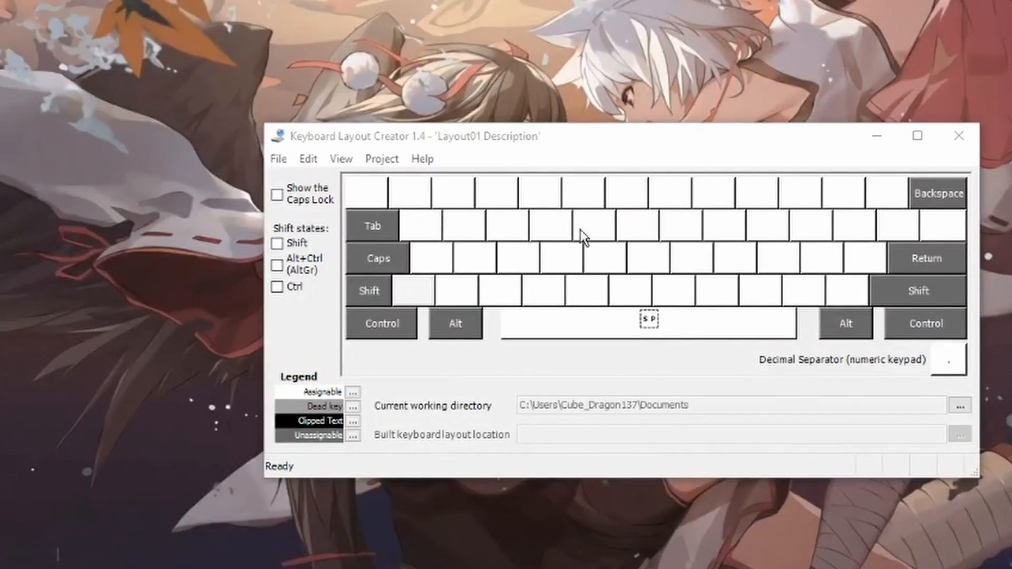
# Step: Load the existing US keyboard layout as the base, shown as 'US - Custom'
pyautogui.click(278, 158)
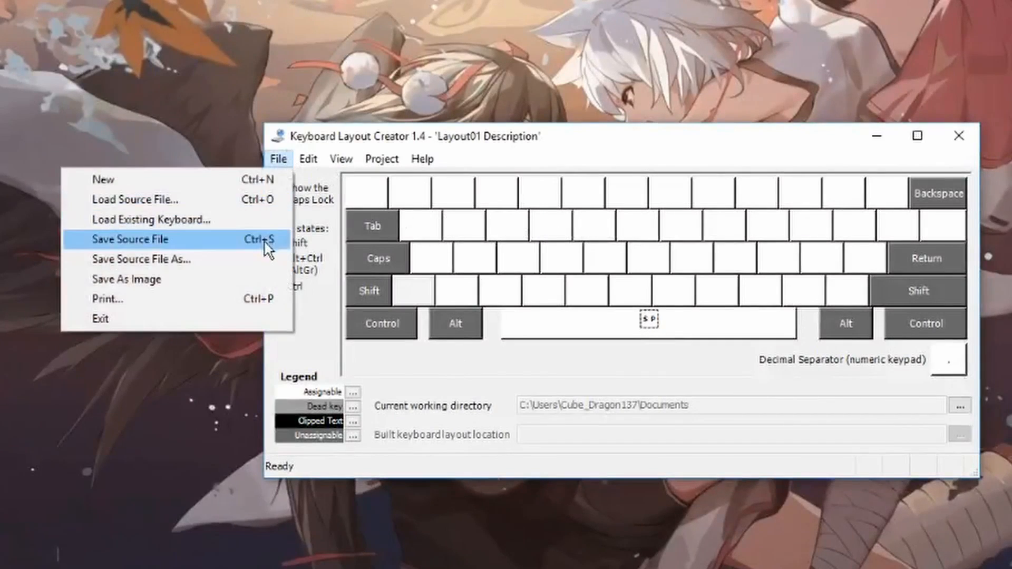
pyautogui.click(130, 239)
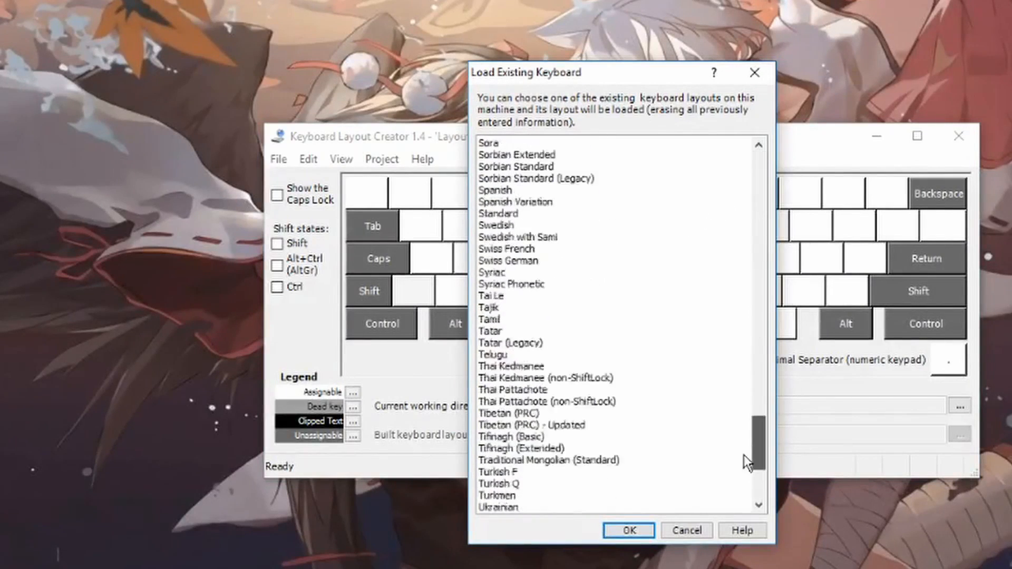
pyautogui.click(627, 530)
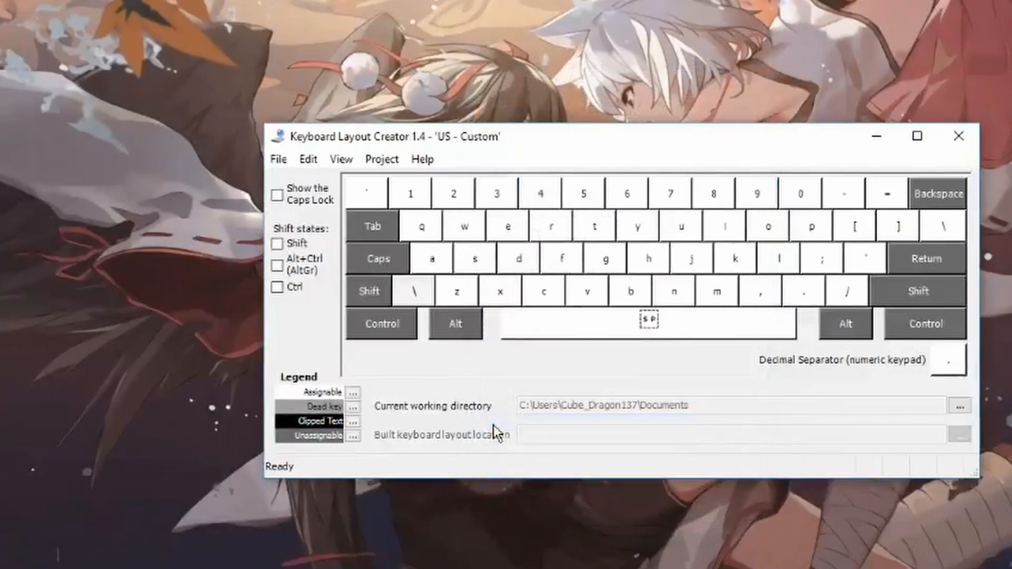
pyautogui.moveTo(528, 230)
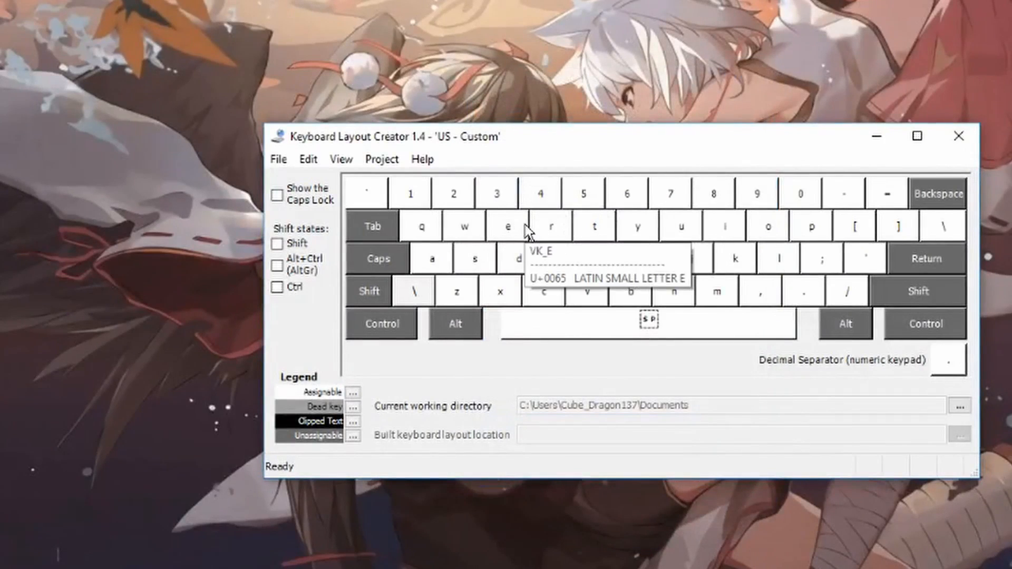
pyautogui.click(277, 195)
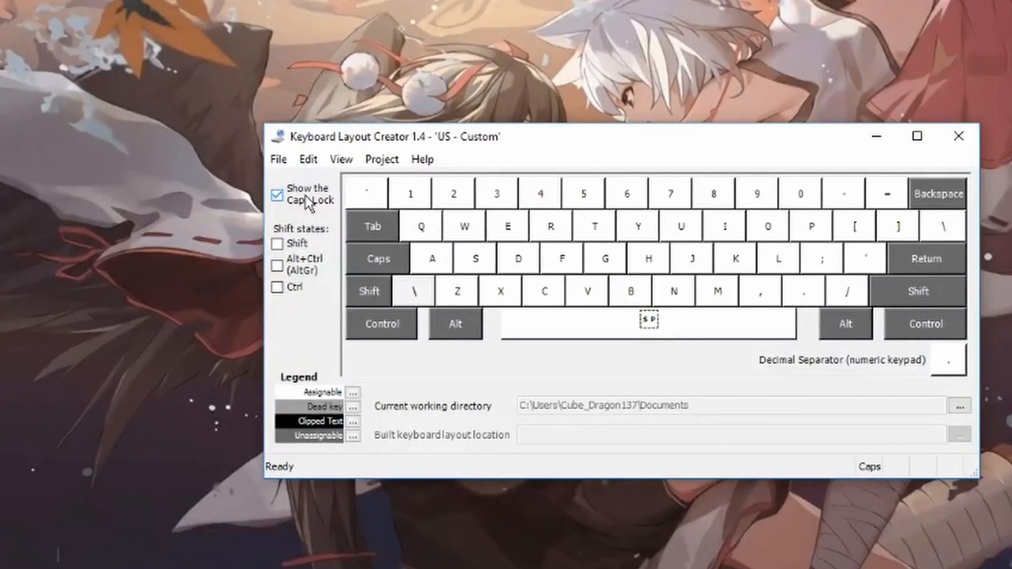
pyautogui.click(276, 195)
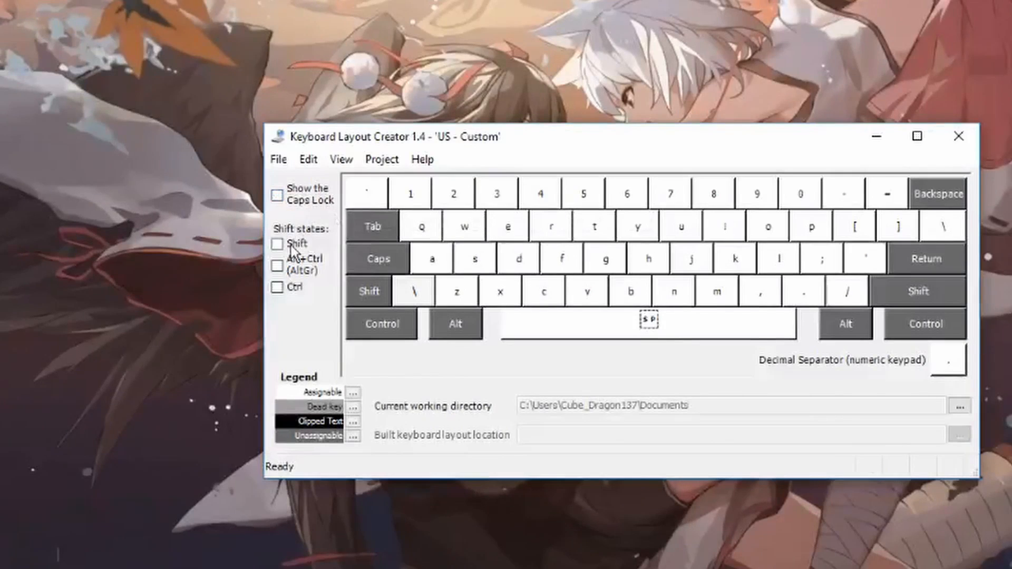
pyautogui.click(277, 287)
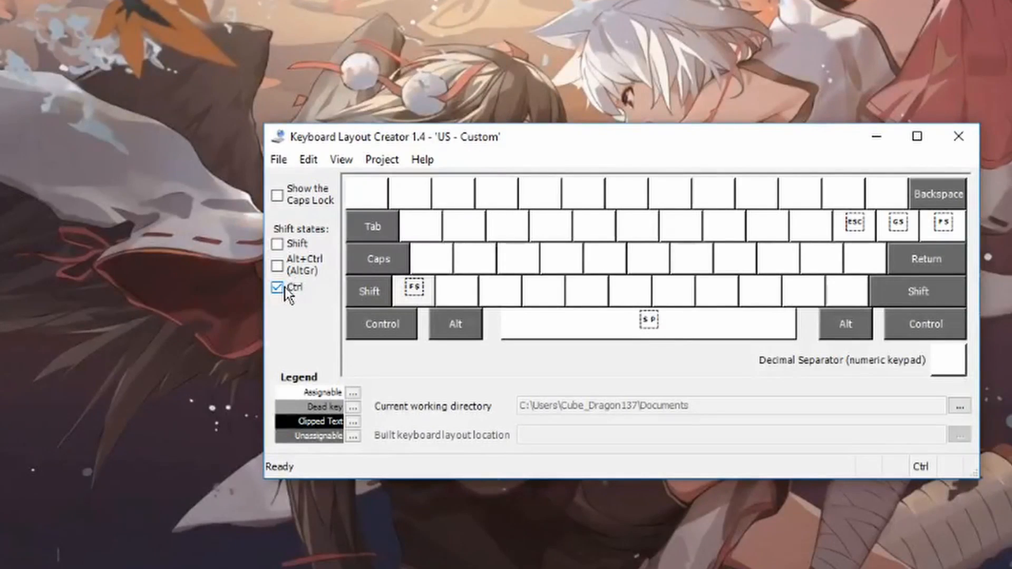
pyautogui.click(277, 288)
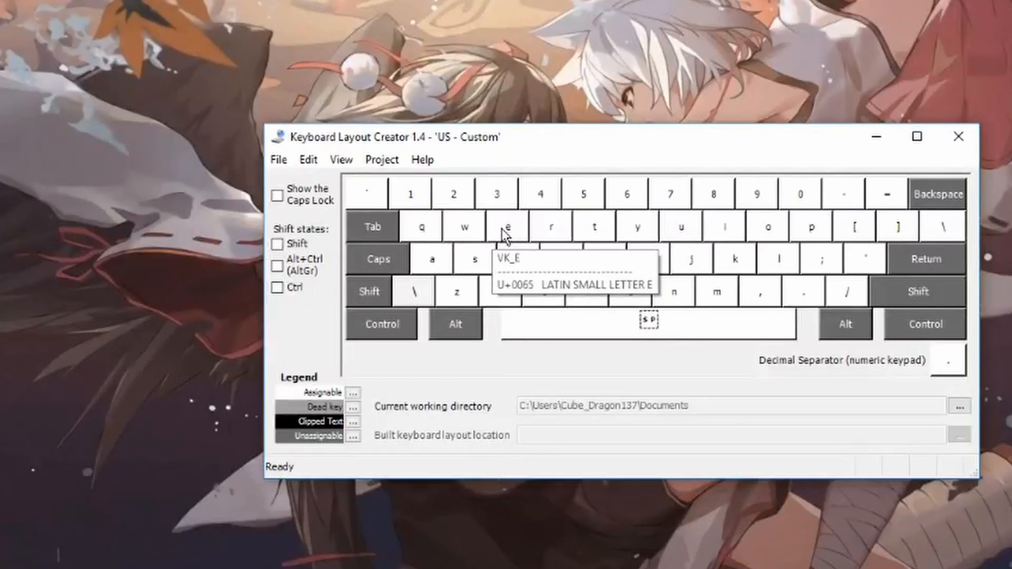
pyautogui.moveTo(595, 237)
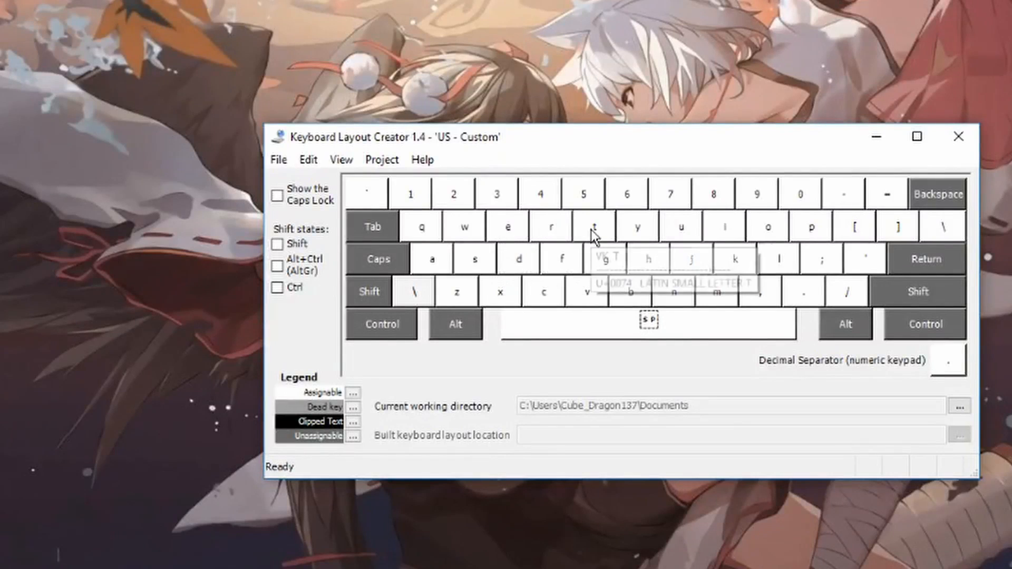
# Step: Make the T key output 'erc'
pyautogui.click(596, 226)
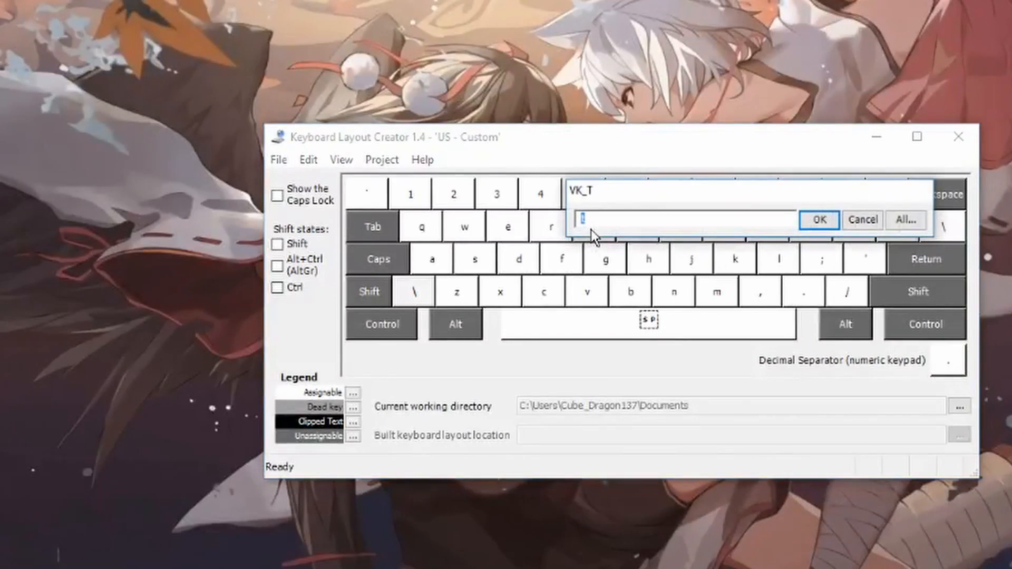
pyautogui.write('er')
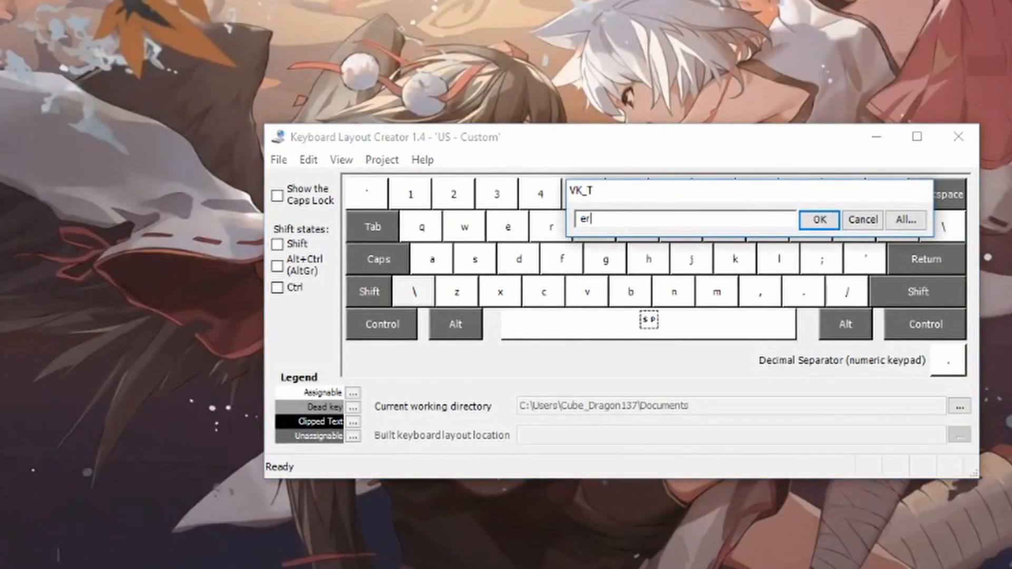
pyautogui.write('d')
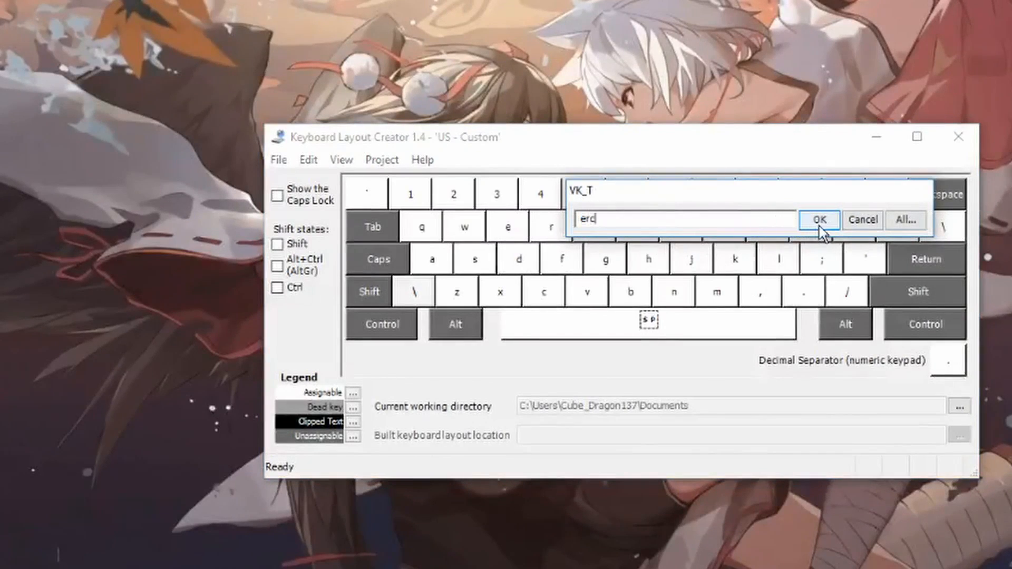
pyautogui.click(820, 219)
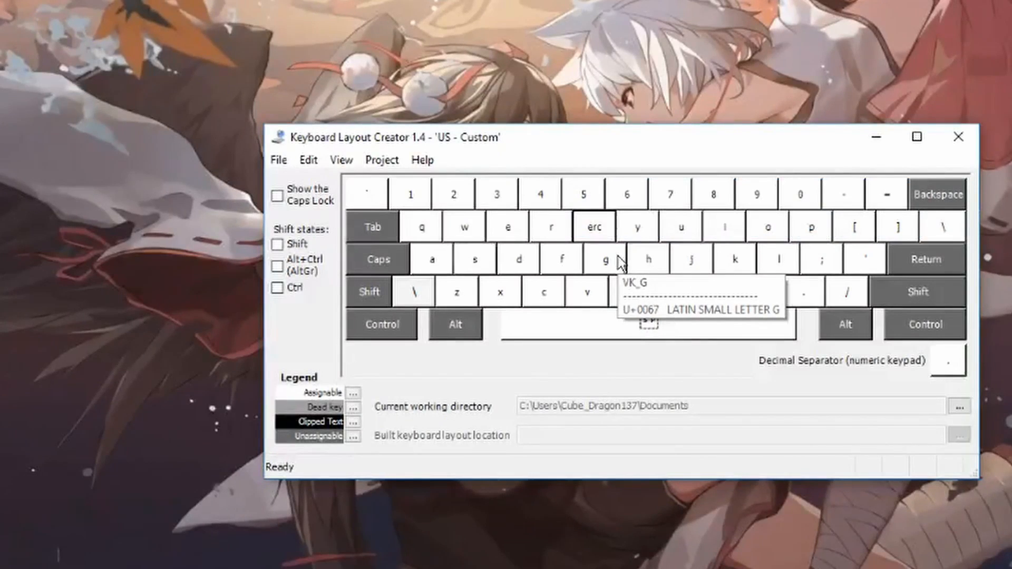
# Step: Begin reassigning the G and B keys' outputs
pyautogui.doubleClick(606, 259)
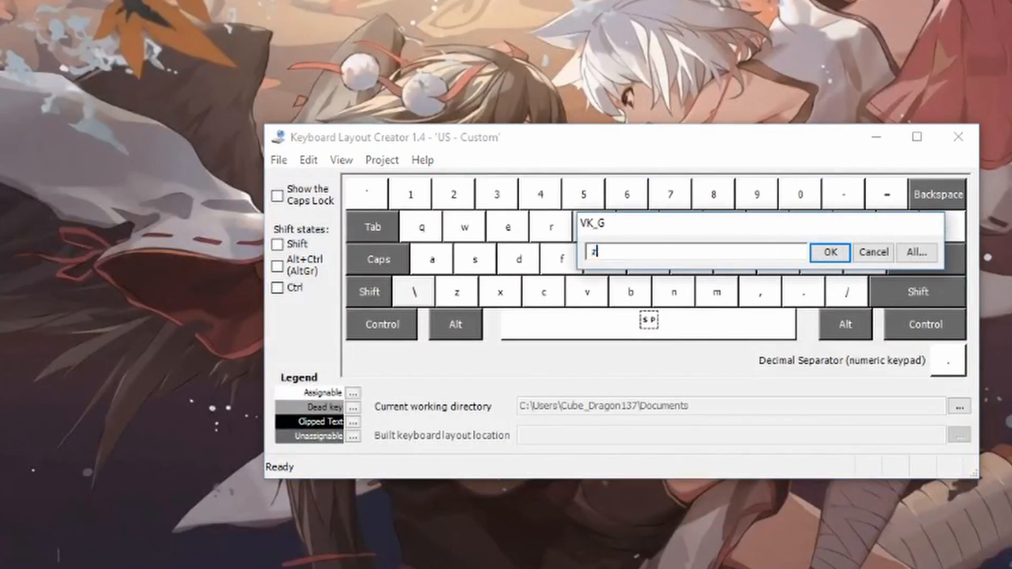
pyautogui.click(830, 253)
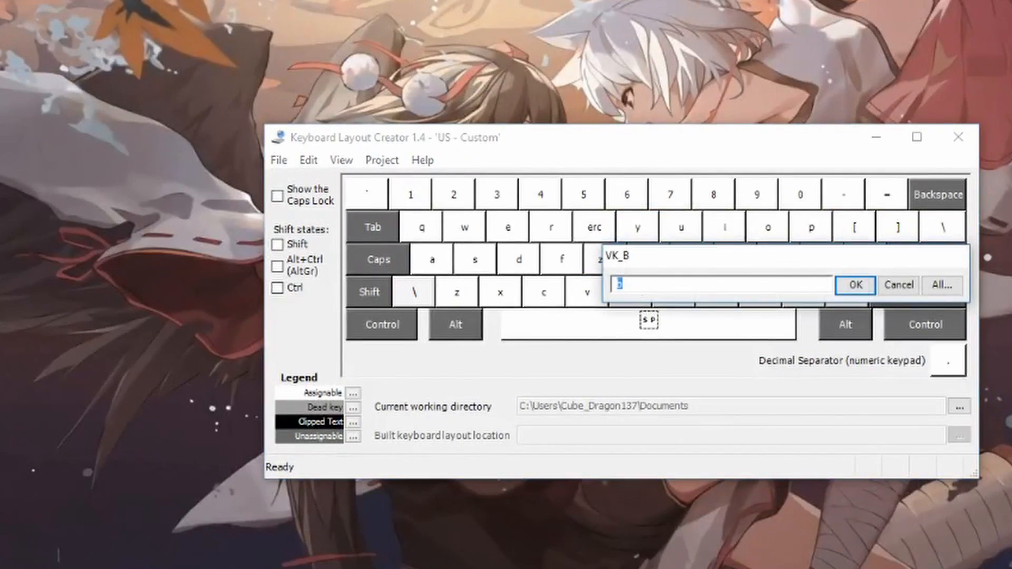
# Step: Try assigning a long 'Quick Brown Fox' sentence to the B key and dismiss the four-character limit error
pyautogui.write('The Quick Brow')
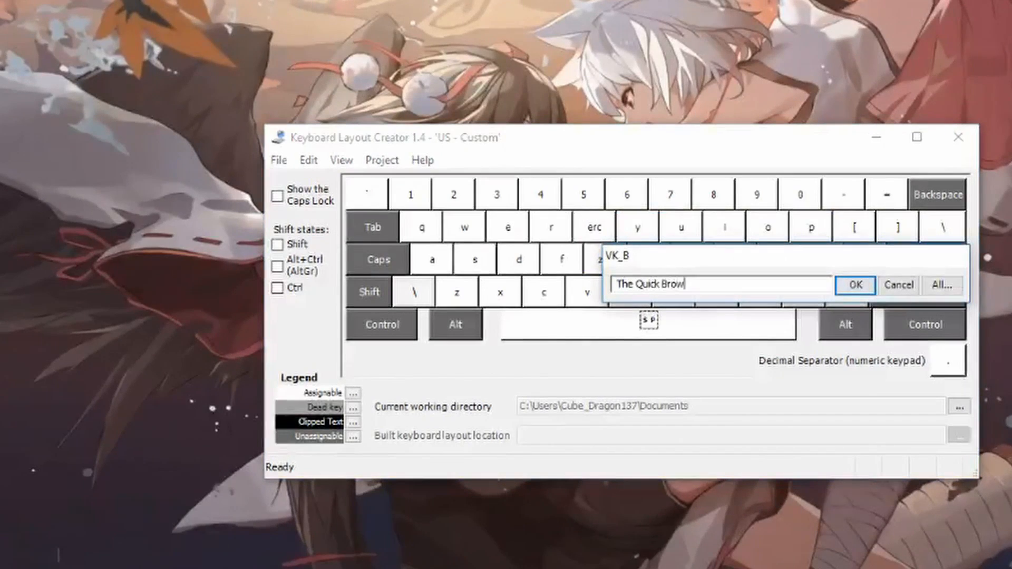
pyautogui.write('n Fox Jumps Over')
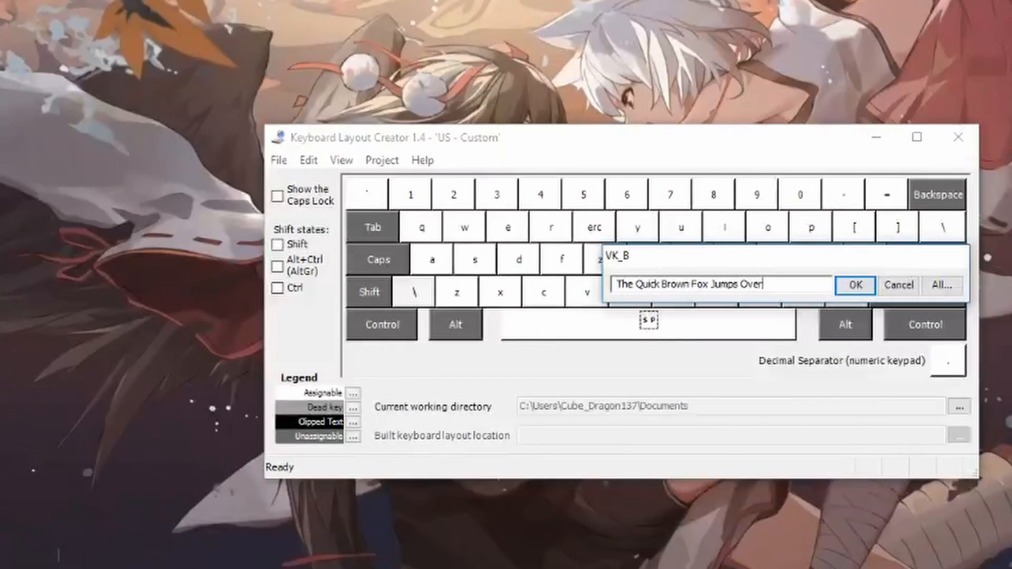
pyautogui.write('The Laxy Dog.')
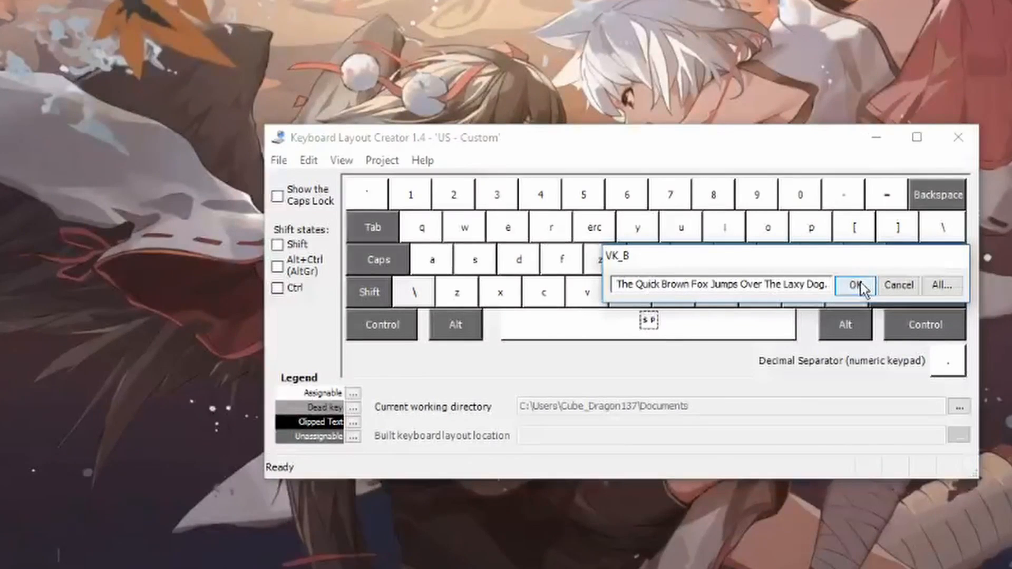
pyautogui.click(855, 284)
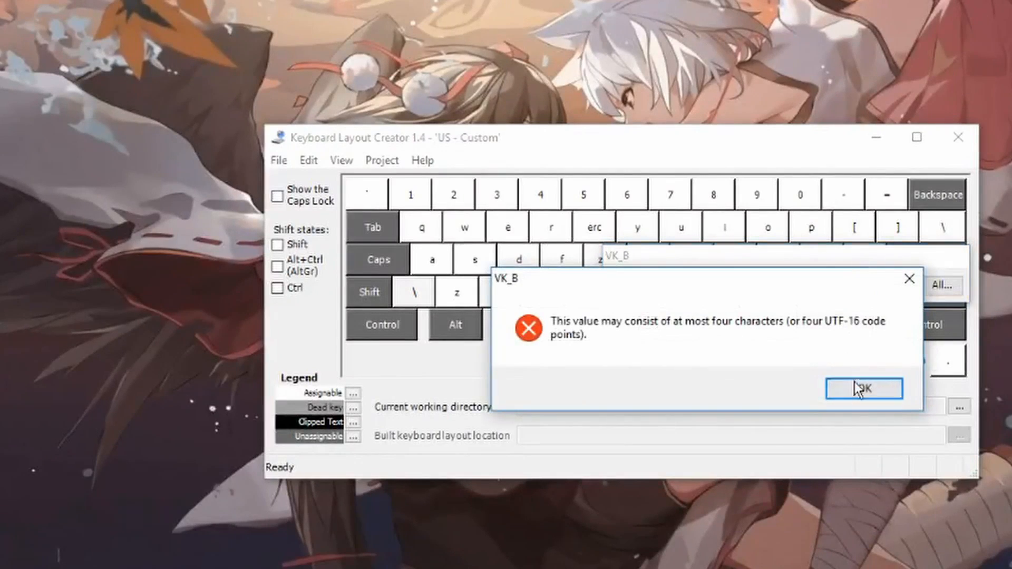
pyautogui.click(863, 388)
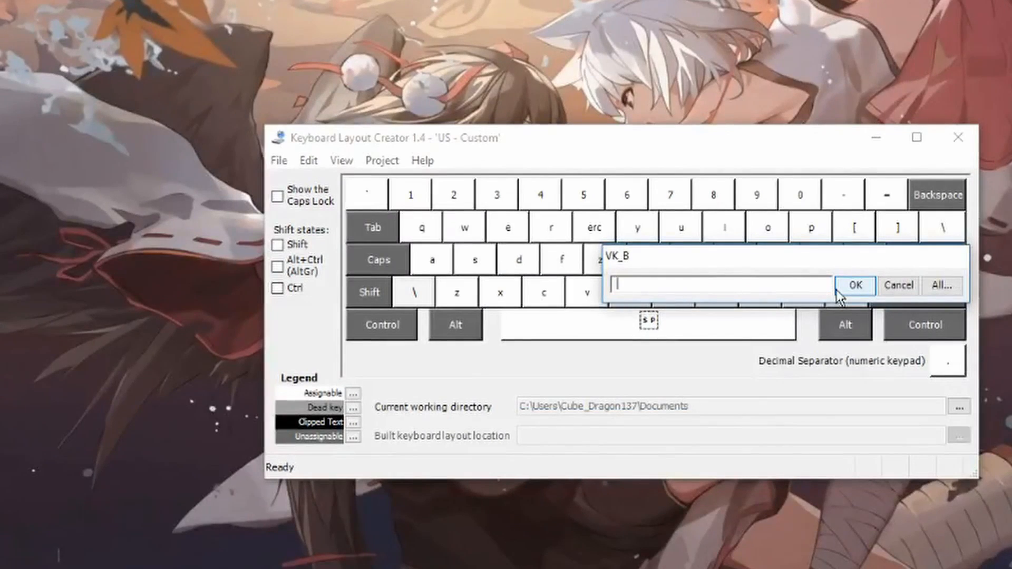
# Step: Make the B key output 'Disk' instead
pyautogui.write('D')
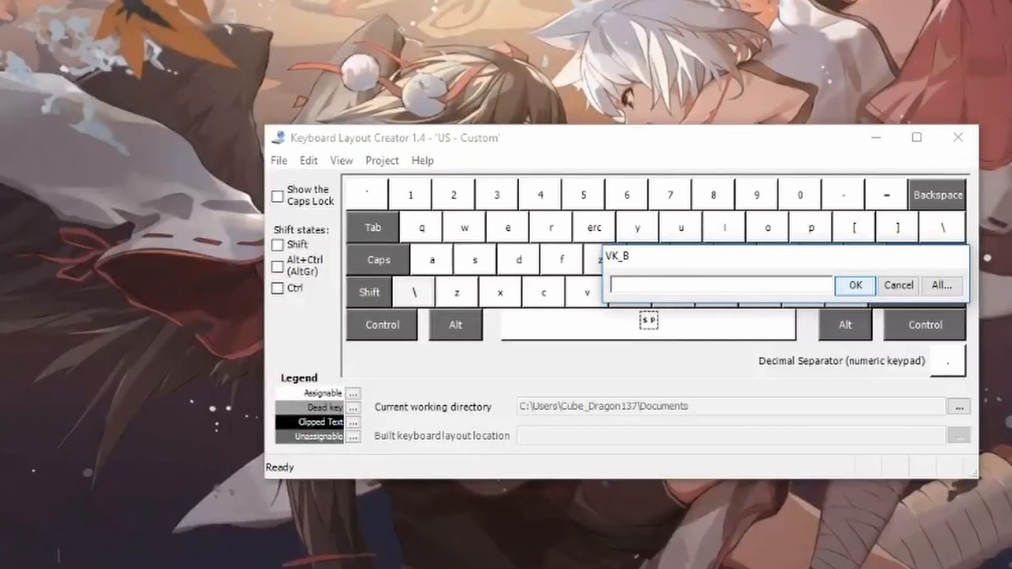
pyautogui.click(721, 286)
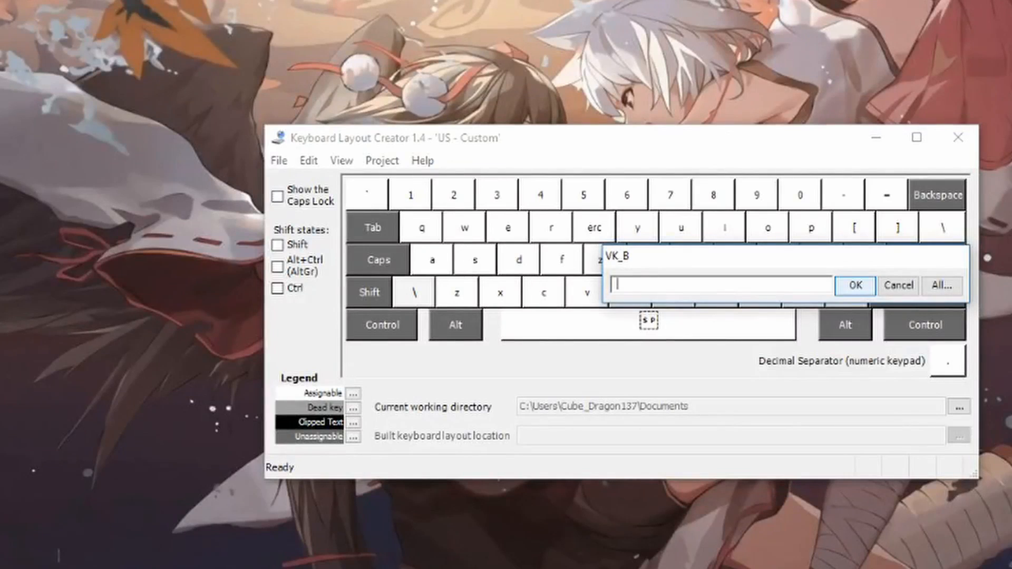
pyautogui.write('Disk')
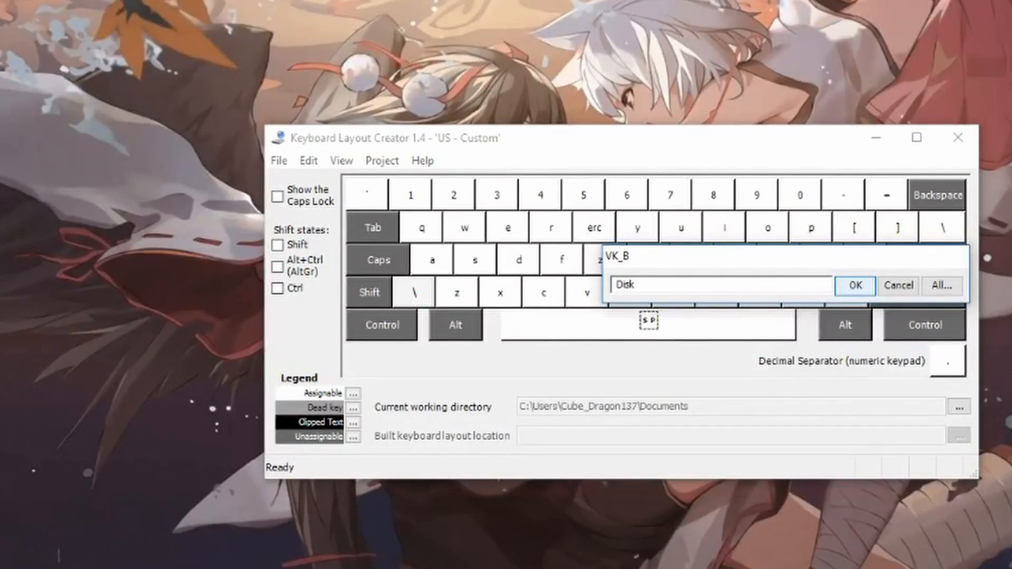
pyautogui.click(854, 285)
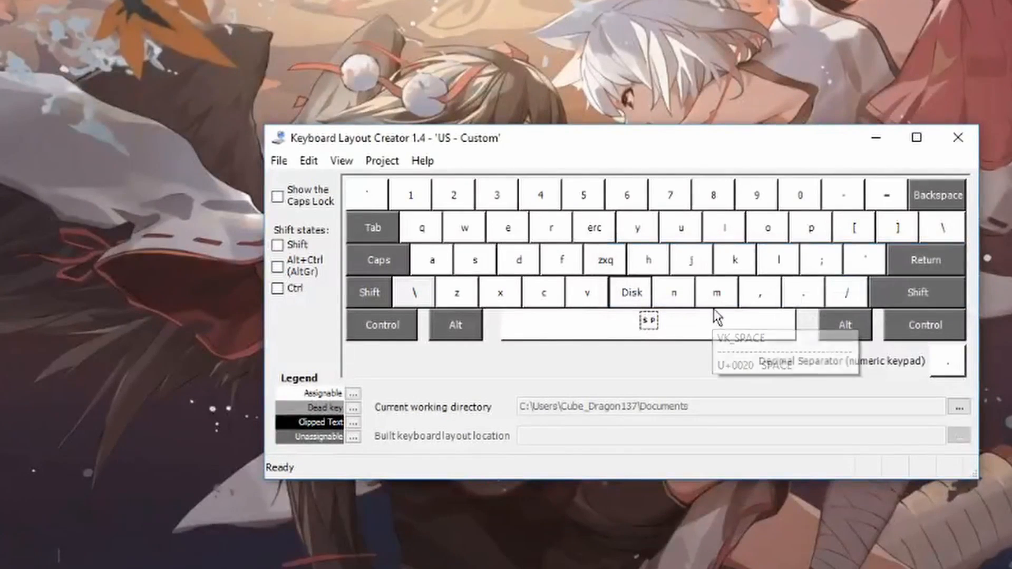
pyautogui.moveTo(315, 205)
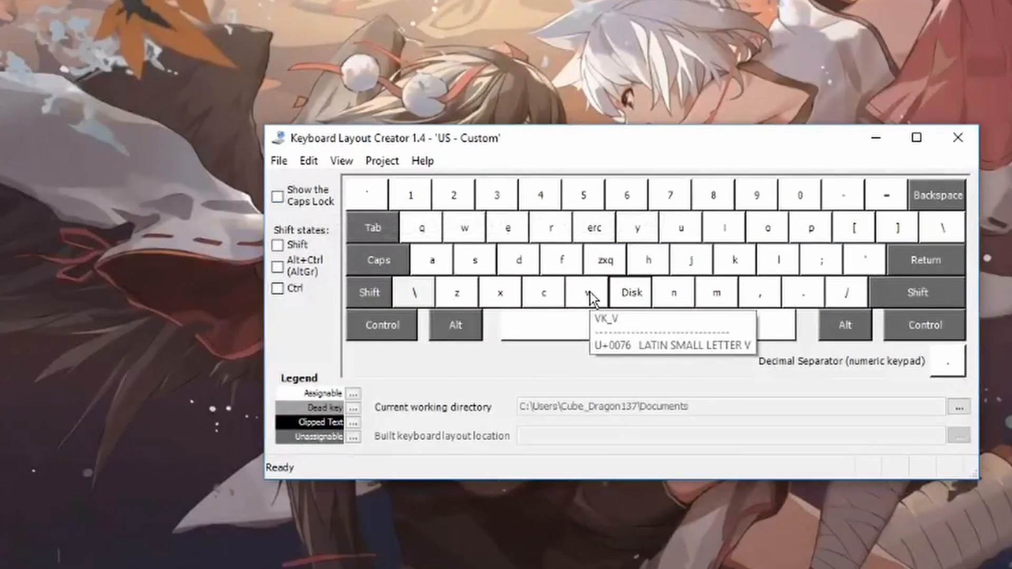
pyautogui.moveTo(611, 306)
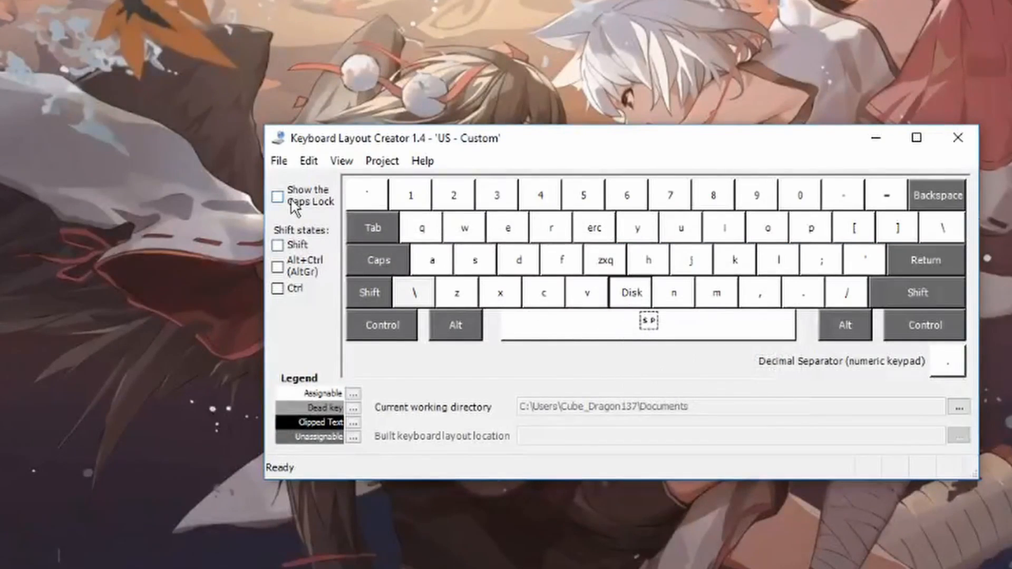
# Step: In the Caps Lock view, set the T key's Caps Lock output to 'ERC'
pyautogui.click(277, 196)
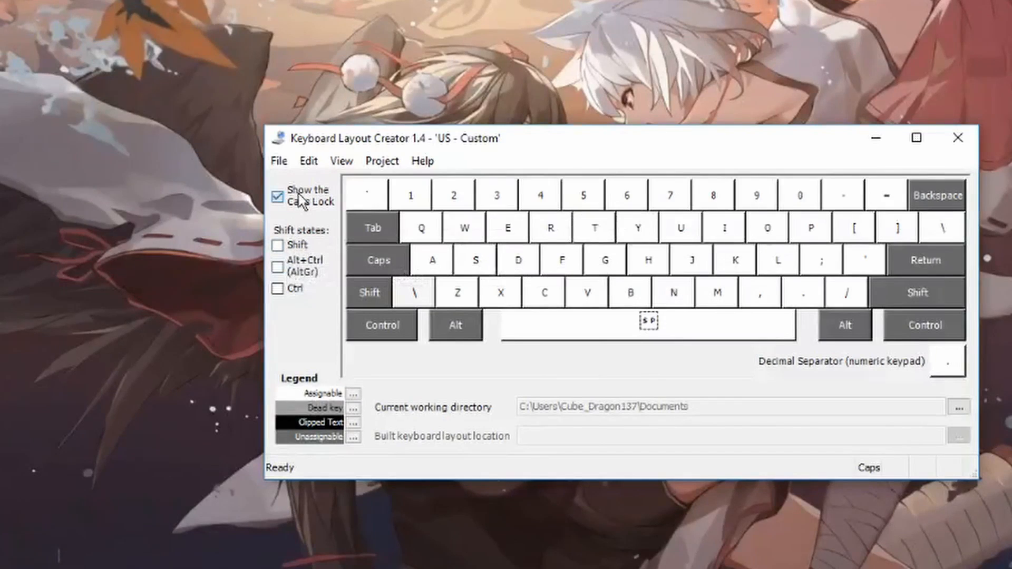
pyautogui.click(278, 198)
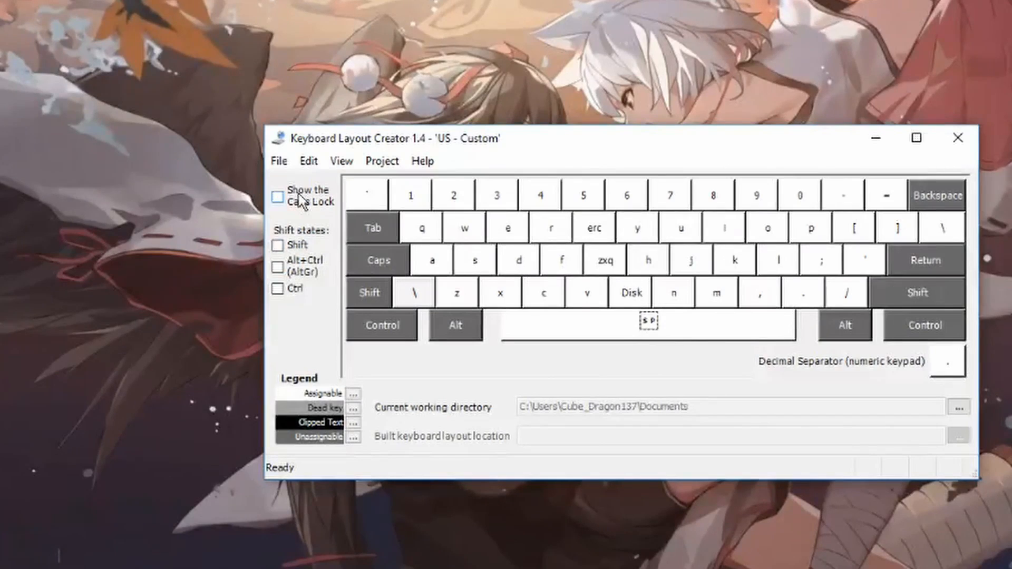
pyautogui.click(278, 196)
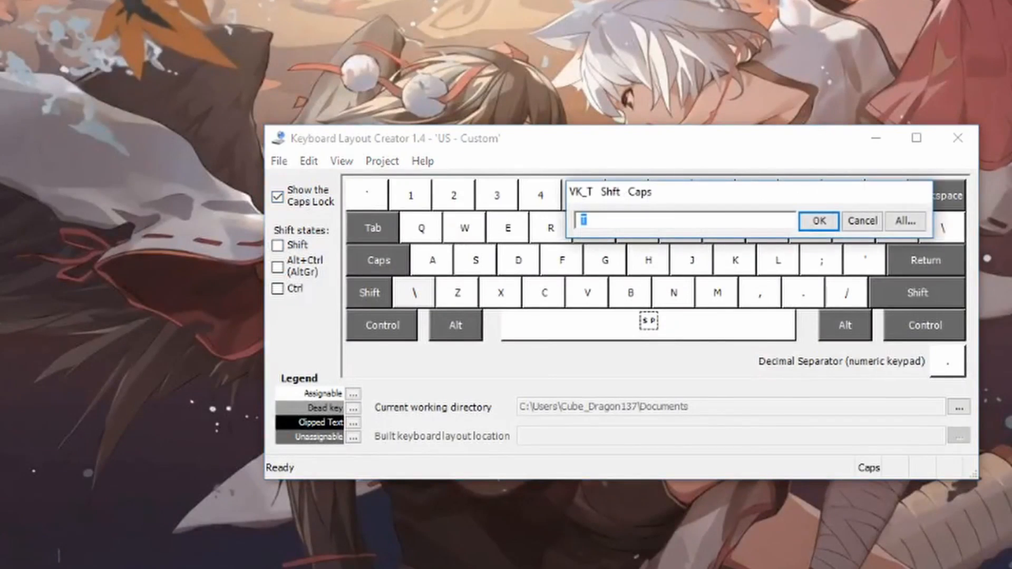
pyautogui.click(819, 221)
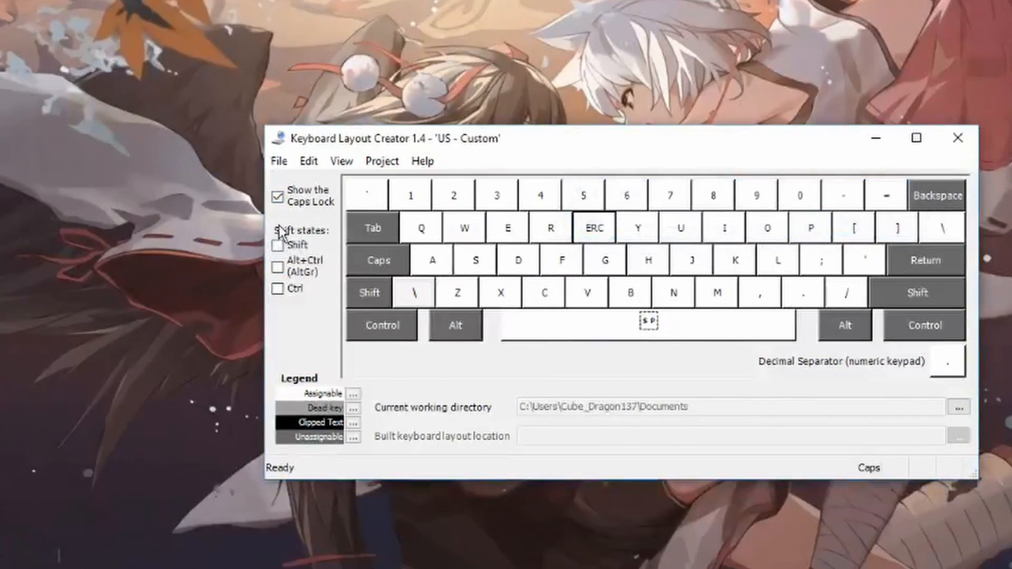
pyautogui.click(276, 197)
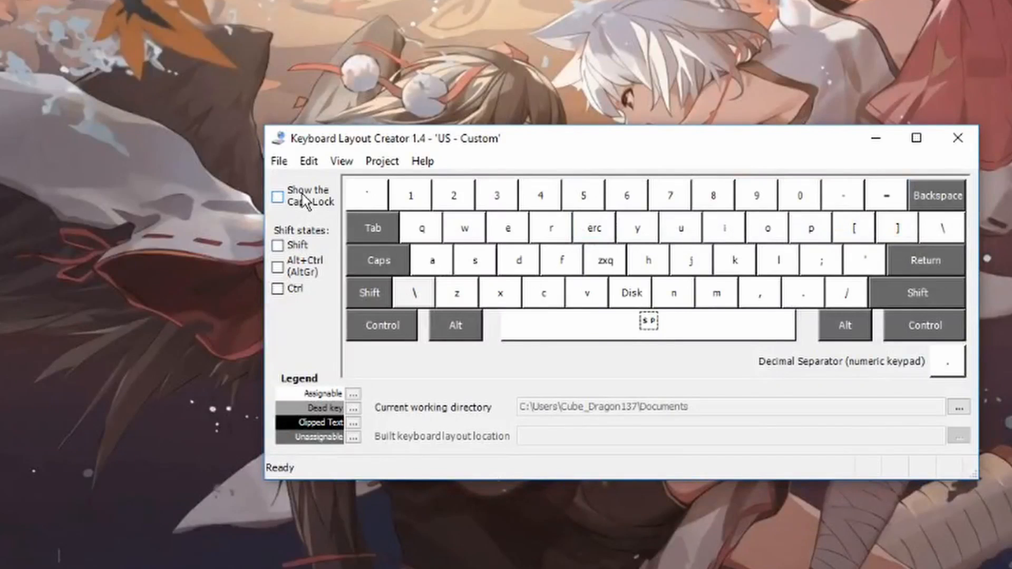
pyautogui.click(277, 196)
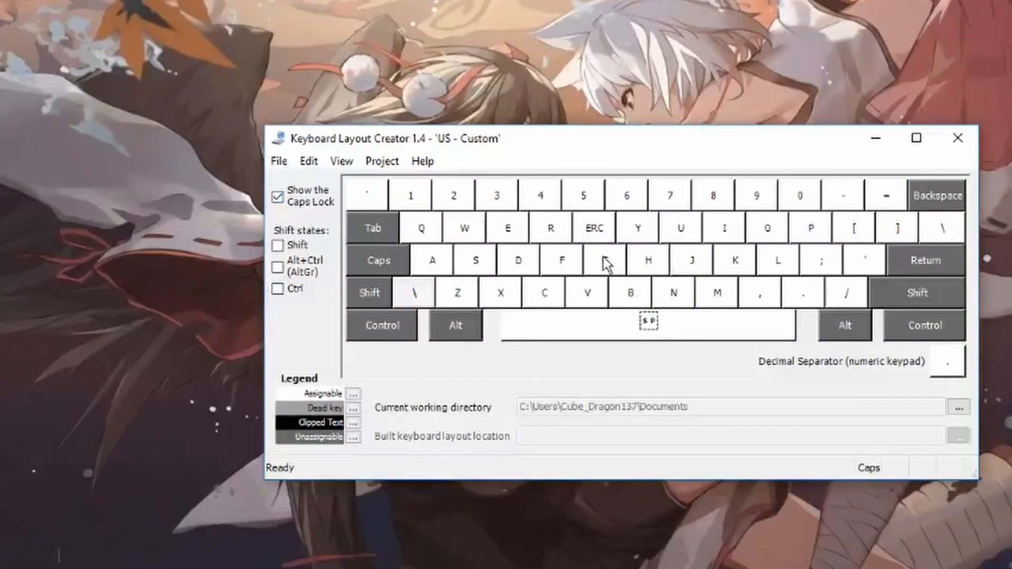
# Step: Set Caps Lock outputs 'ZXQ' for G and 'dISK' for B, then review the Shift view
pyautogui.doubleClick(606, 260)
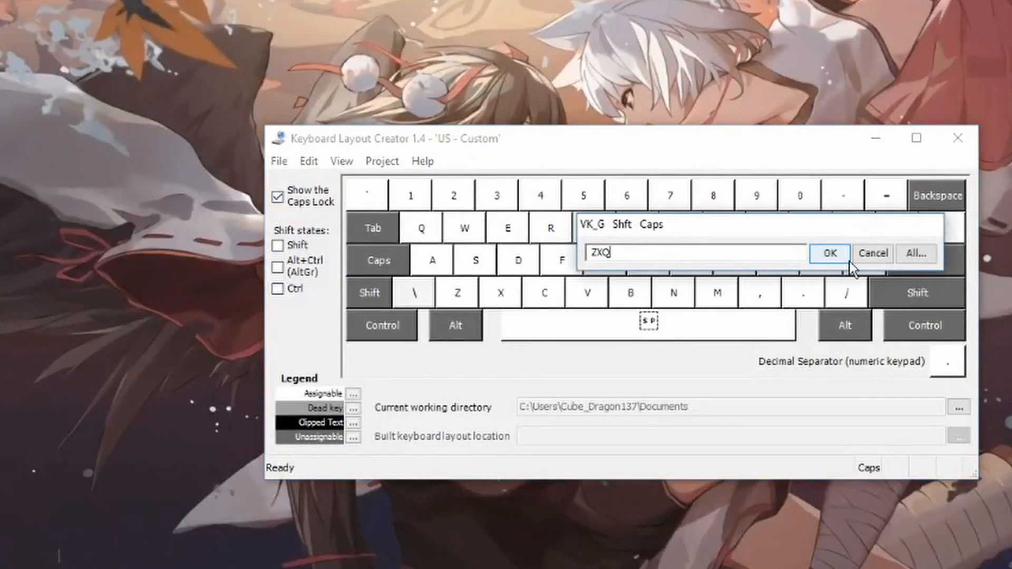
pyautogui.click(830, 253)
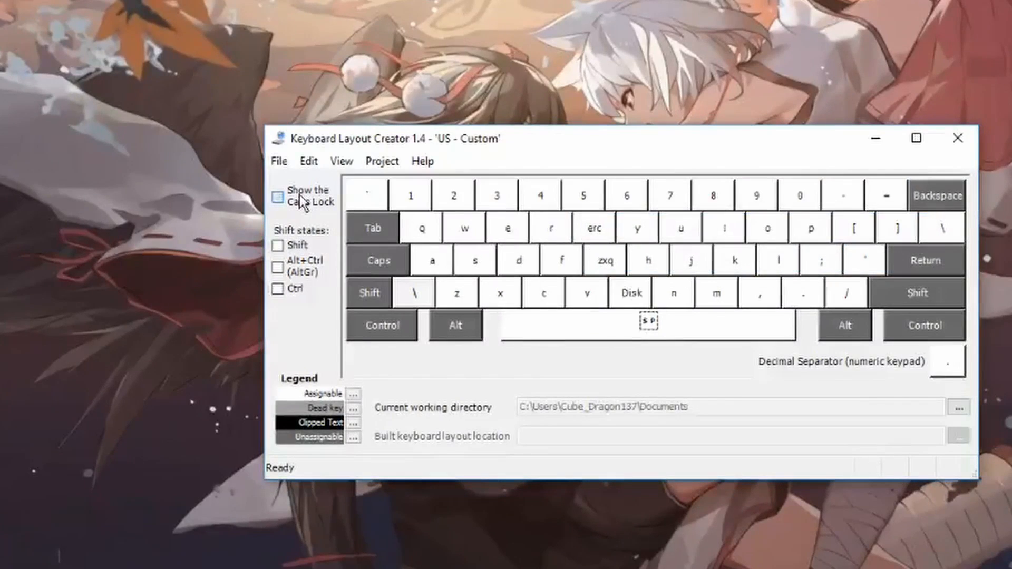
pyautogui.click(276, 196)
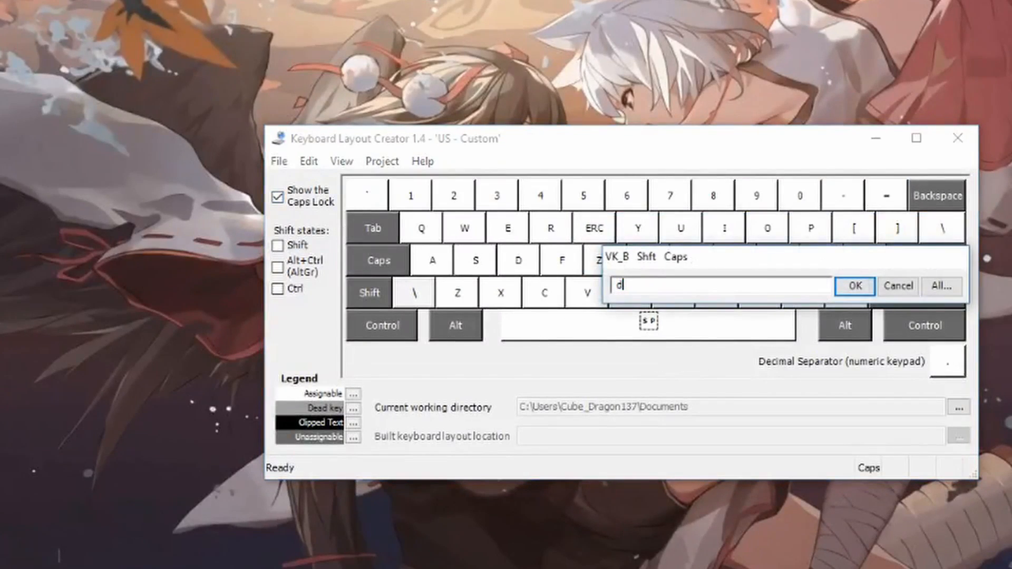
pyautogui.write('ISK')
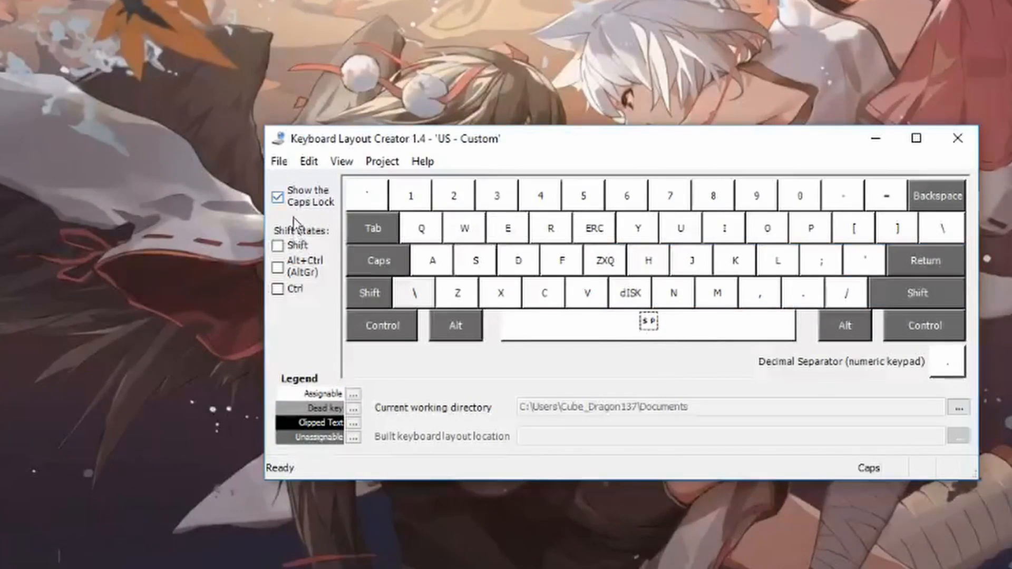
pyautogui.click(278, 198)
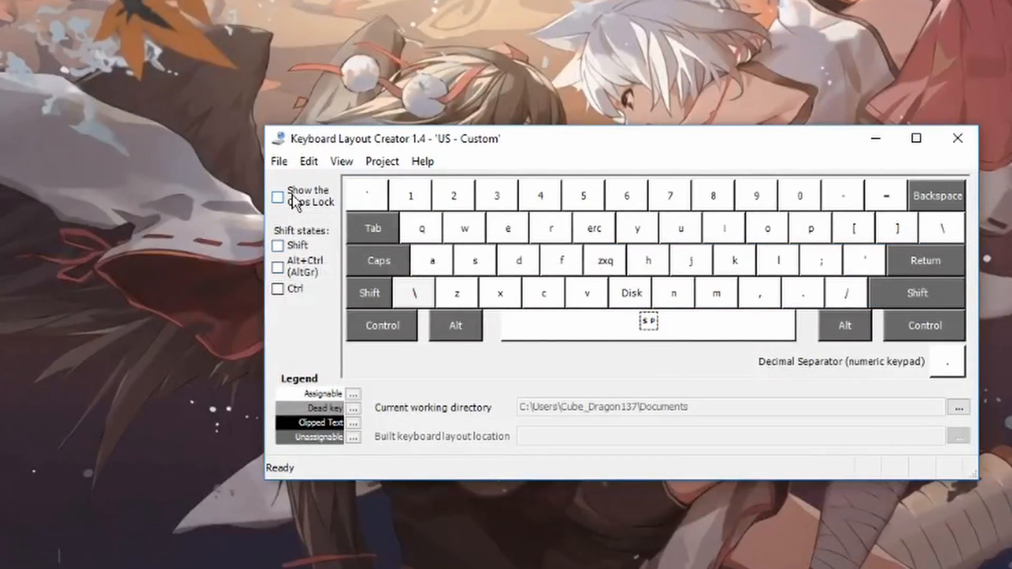
pyautogui.click(277, 244)
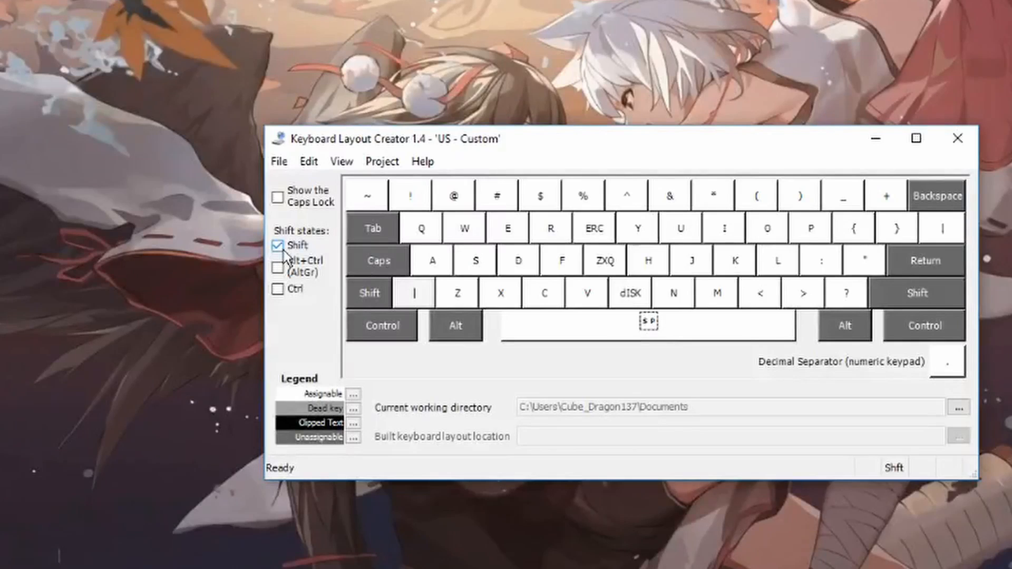
pyautogui.click(277, 244)
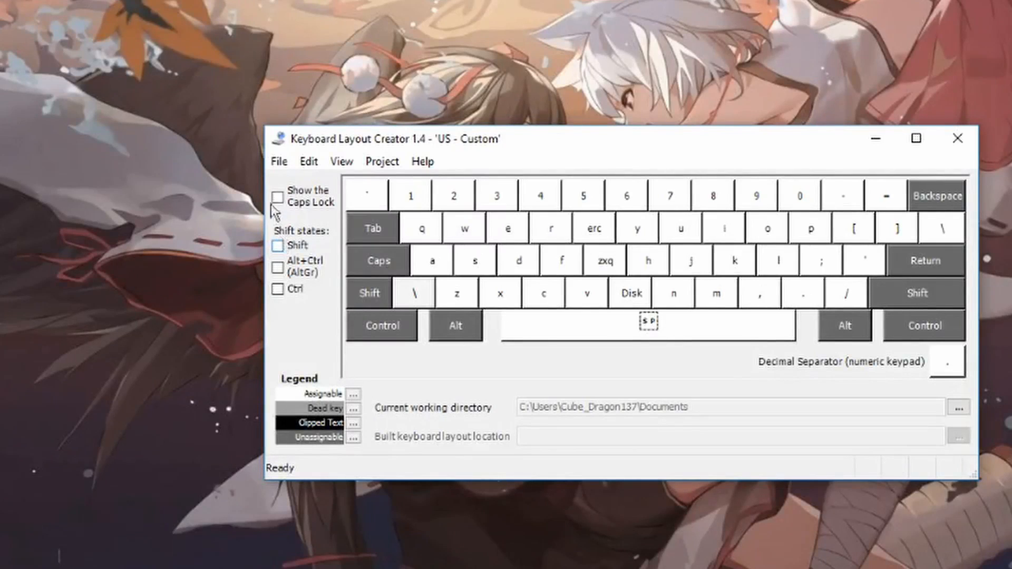
# Step: In Project Properties, name the layout 'Hotkey' with description 'HKDM', dismissing the name-too-long error
pyautogui.click(382, 161)
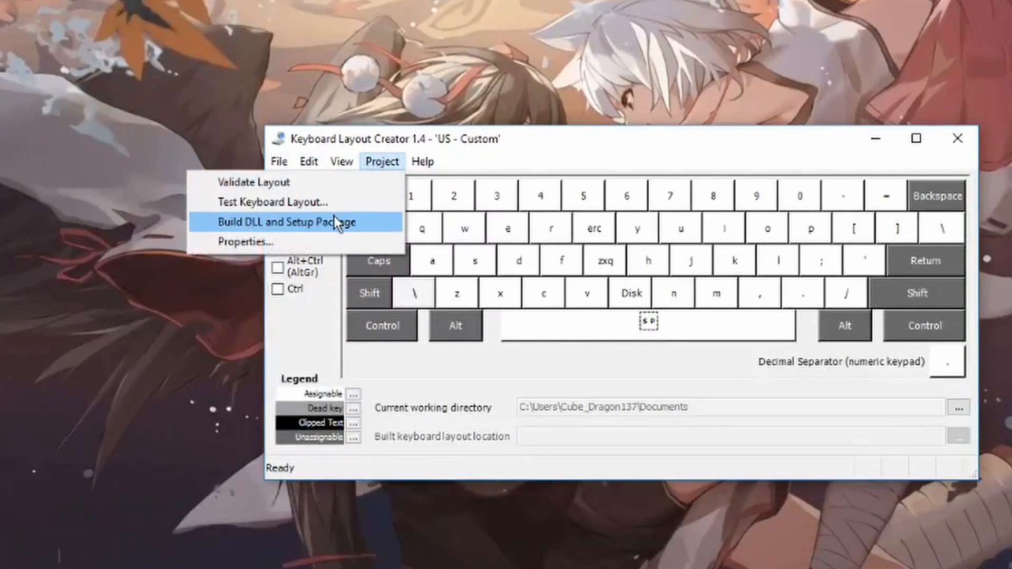
pyautogui.click(245, 242)
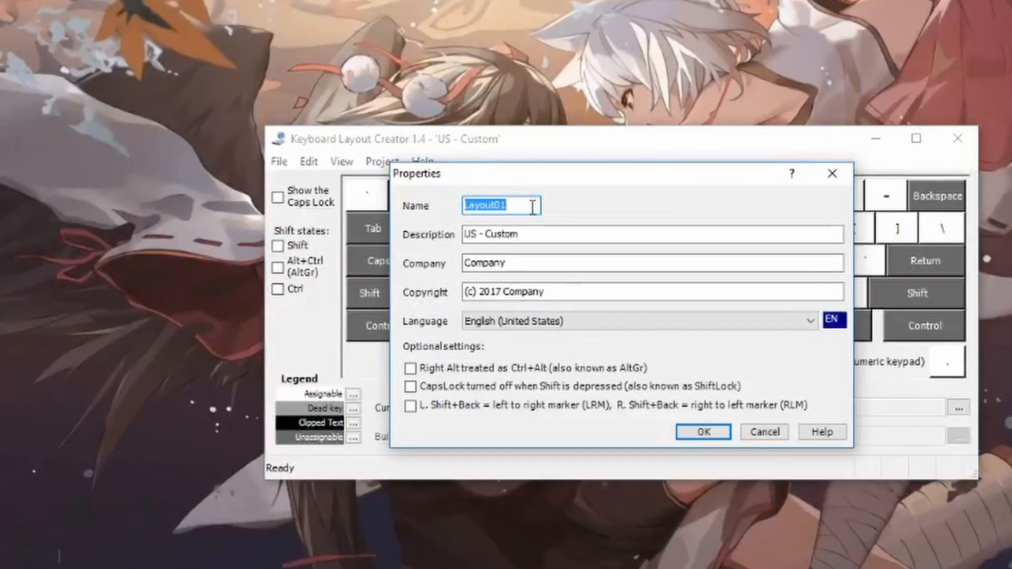
pyautogui.write('Hotk')
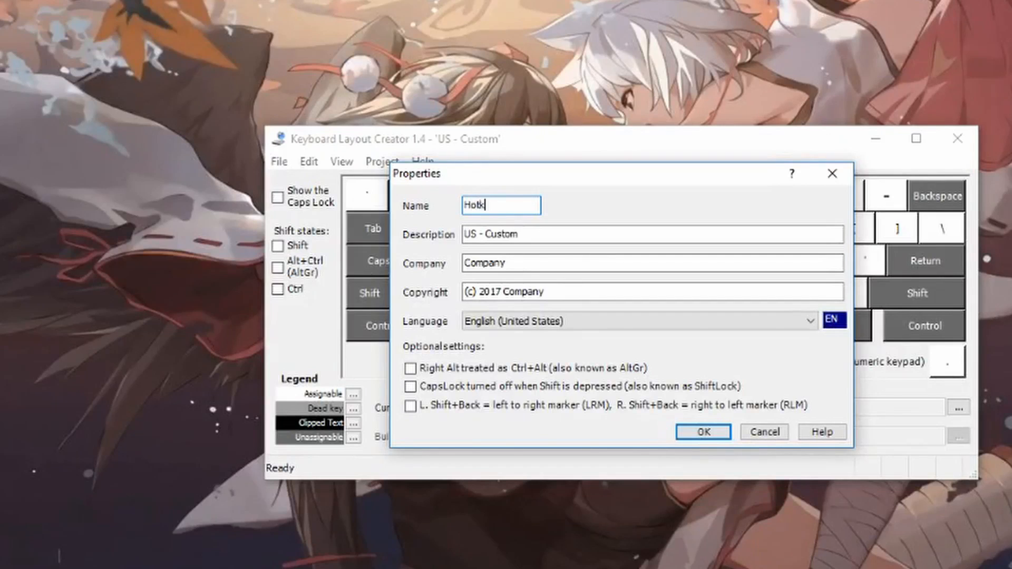
pyautogui.write('eyDemo')
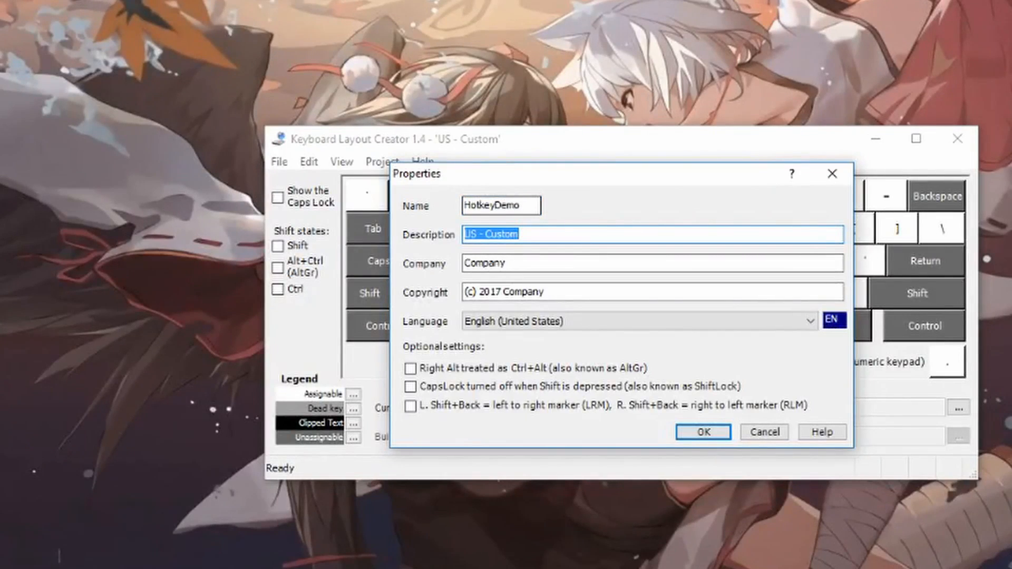
pyautogui.write('HKDM')
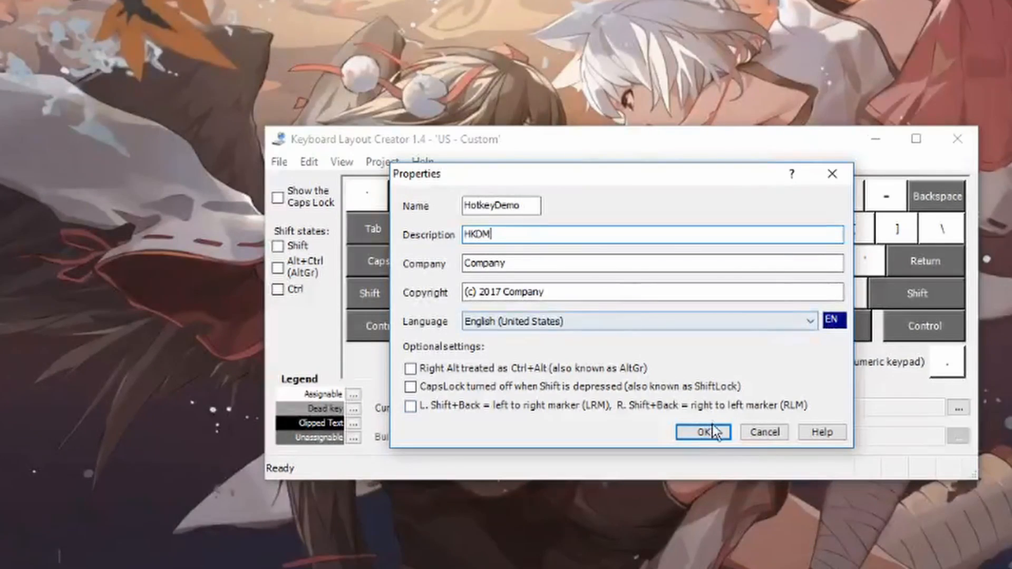
pyautogui.click(703, 432)
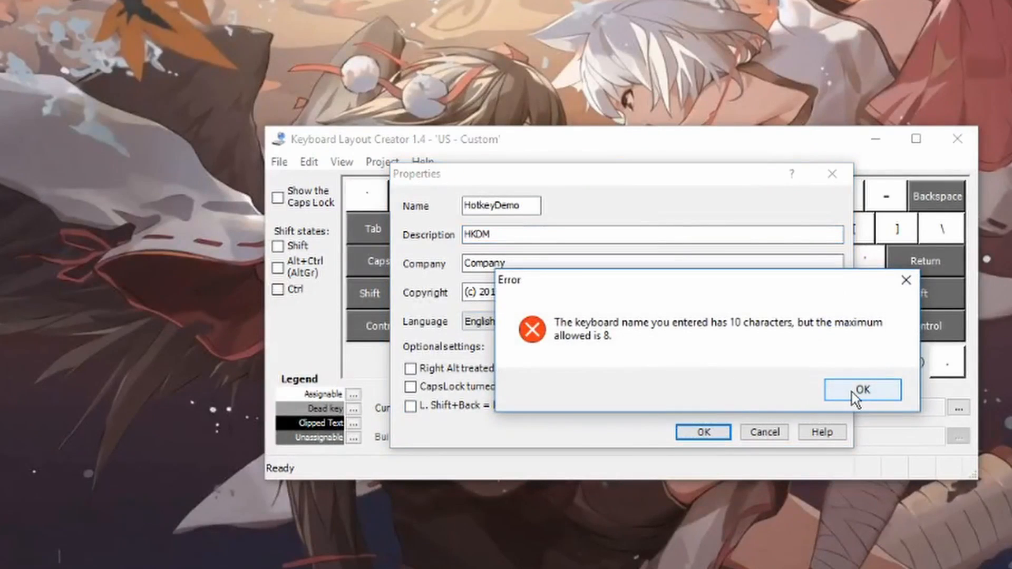
pyautogui.click(862, 390)
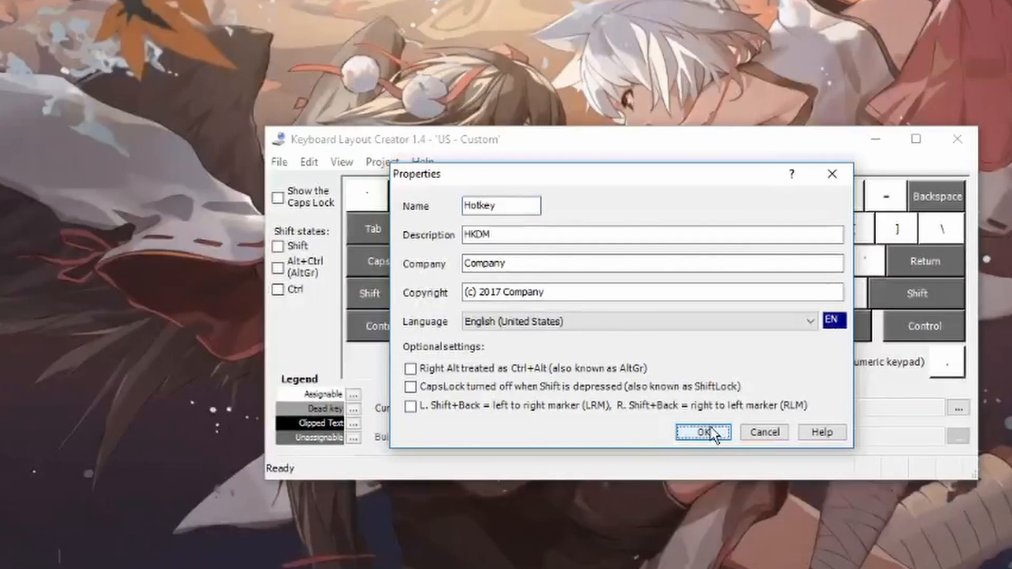
pyautogui.click(702, 432)
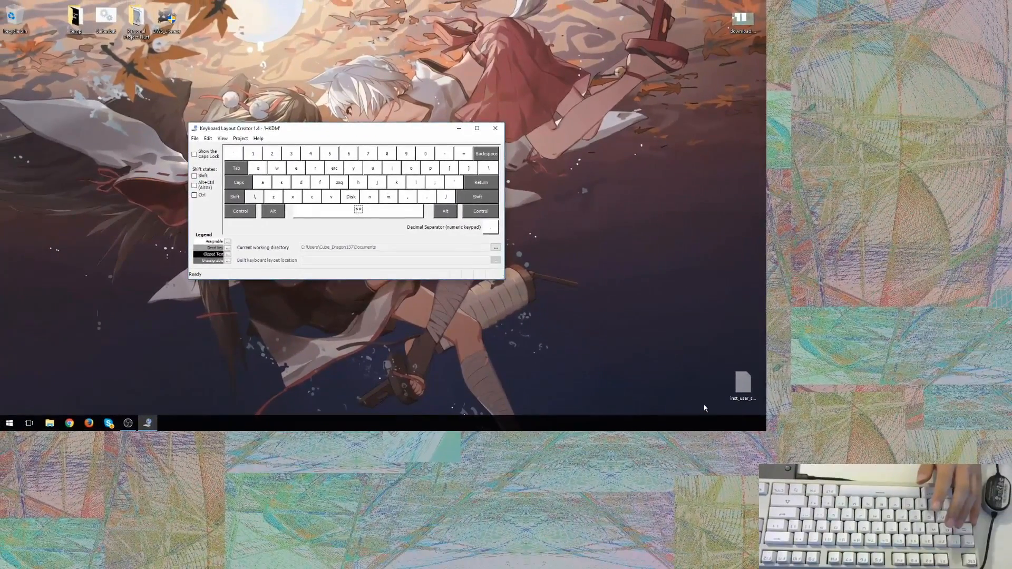
pyautogui.moveTo(721, 434)
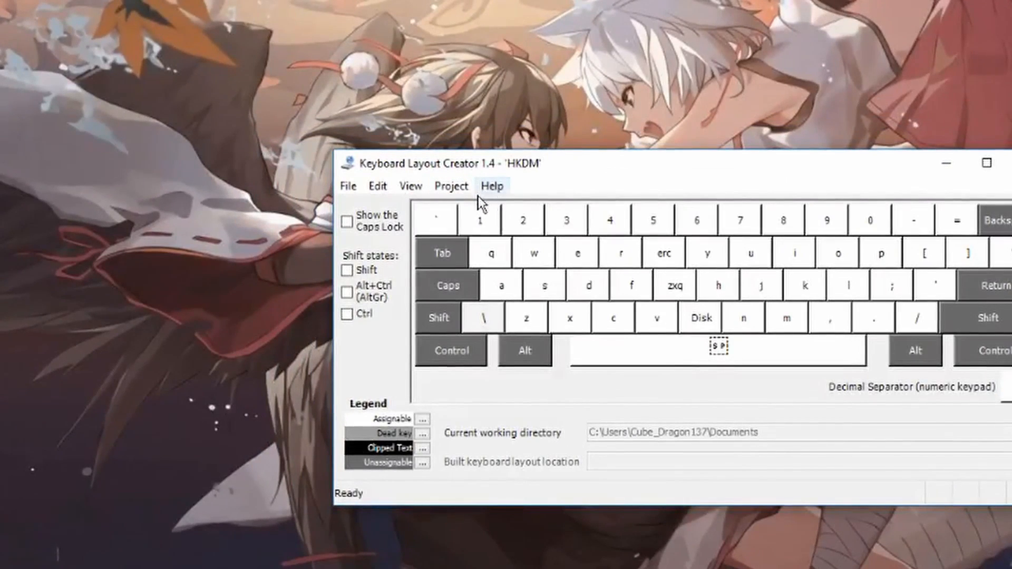
# Step: Build the DLL and setup package, view the Caps Lock verification warning log and close it
pyautogui.click(450, 186)
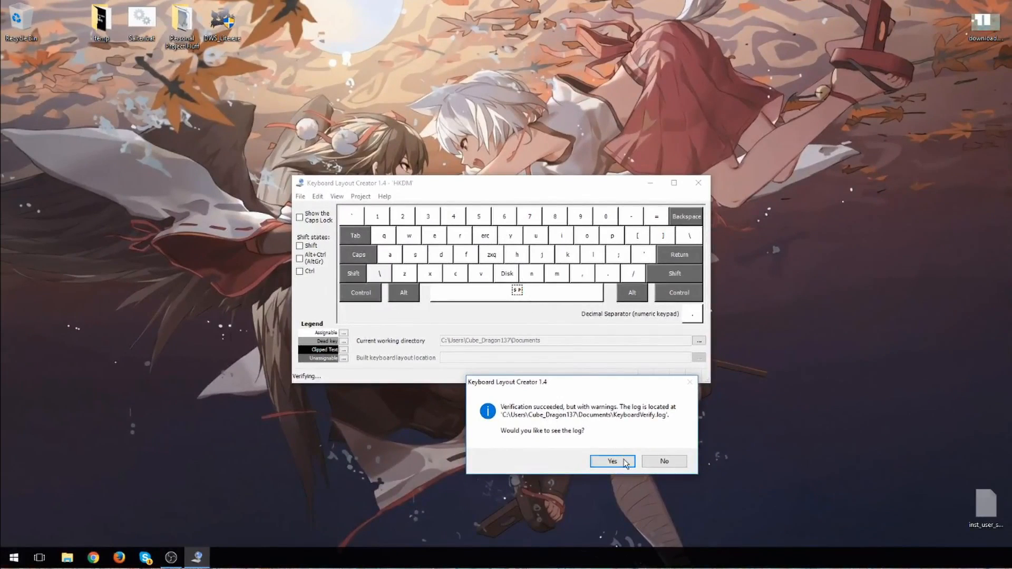
pyautogui.click(611, 462)
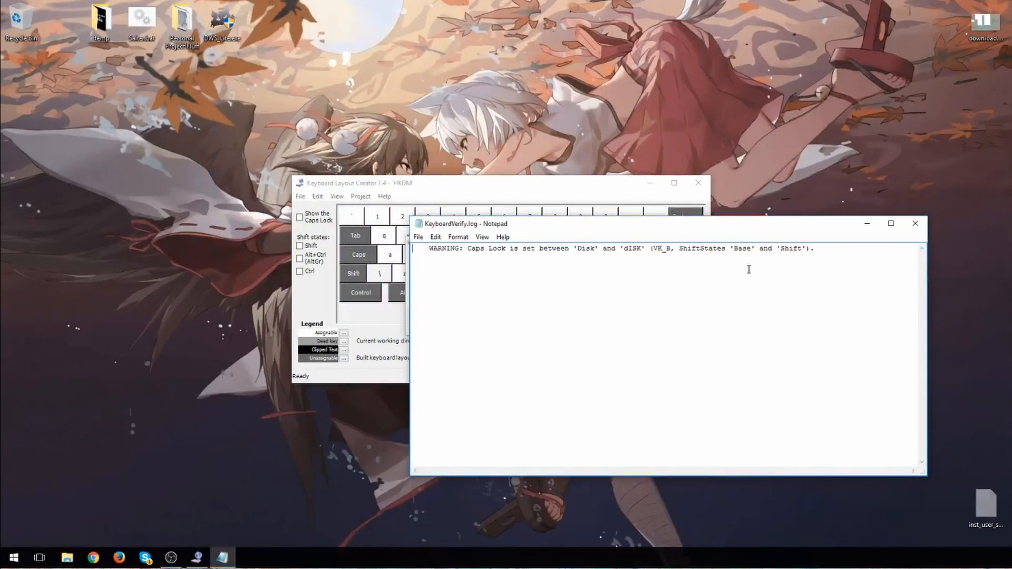
pyautogui.moveTo(915, 226)
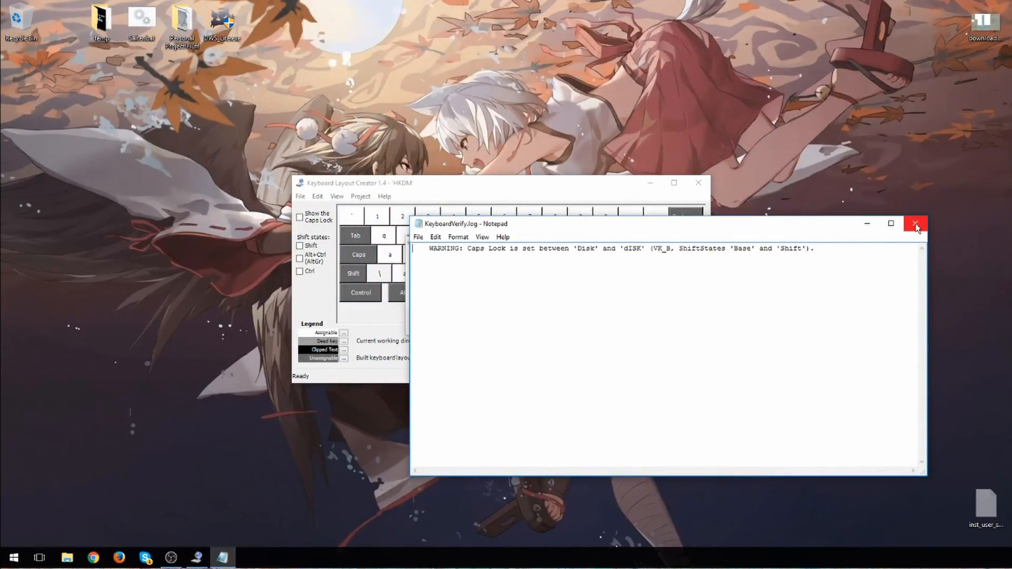
pyautogui.click(915, 223)
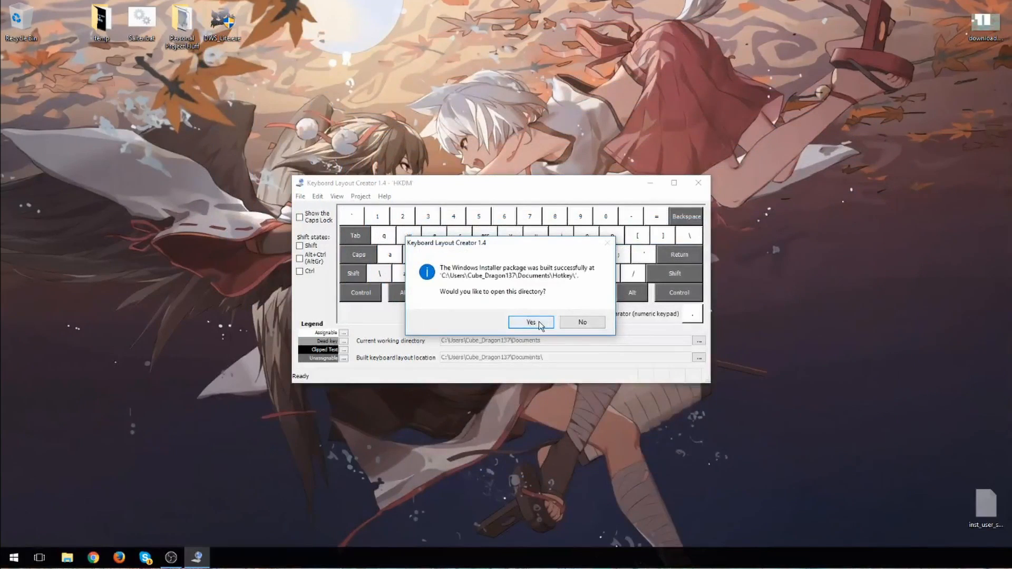
# Step: Run setup.exe from the Documents\hotkey build folder, skipping the AVG antivirus scan
pyautogui.click(581, 322)
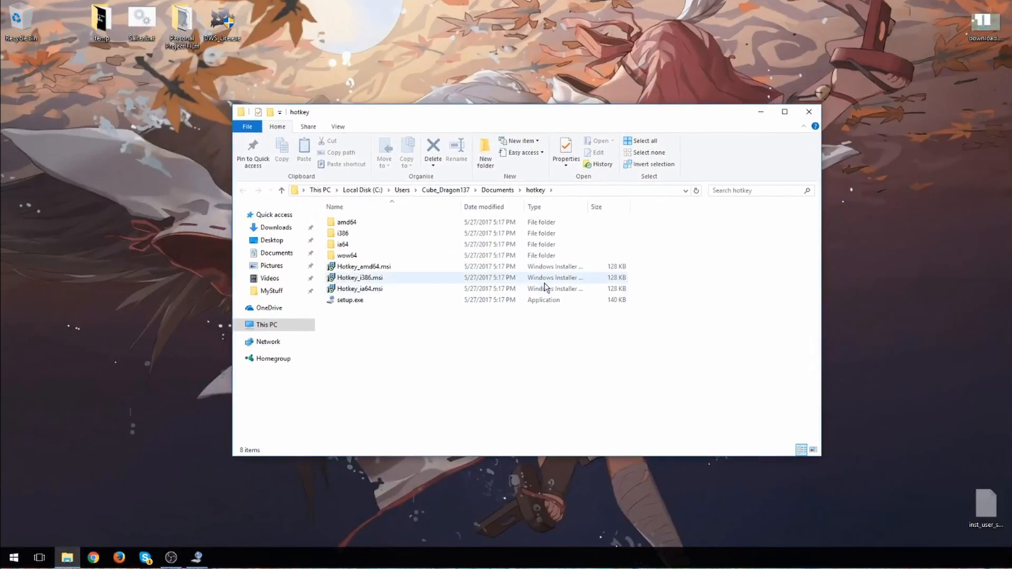
pyautogui.click(349, 300)
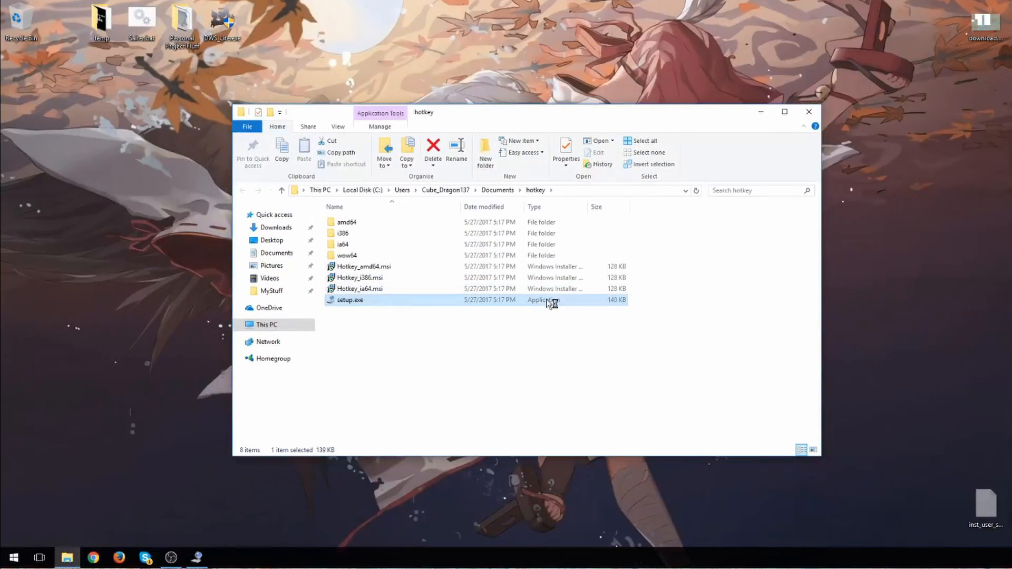
pyautogui.doubleClick(349, 299)
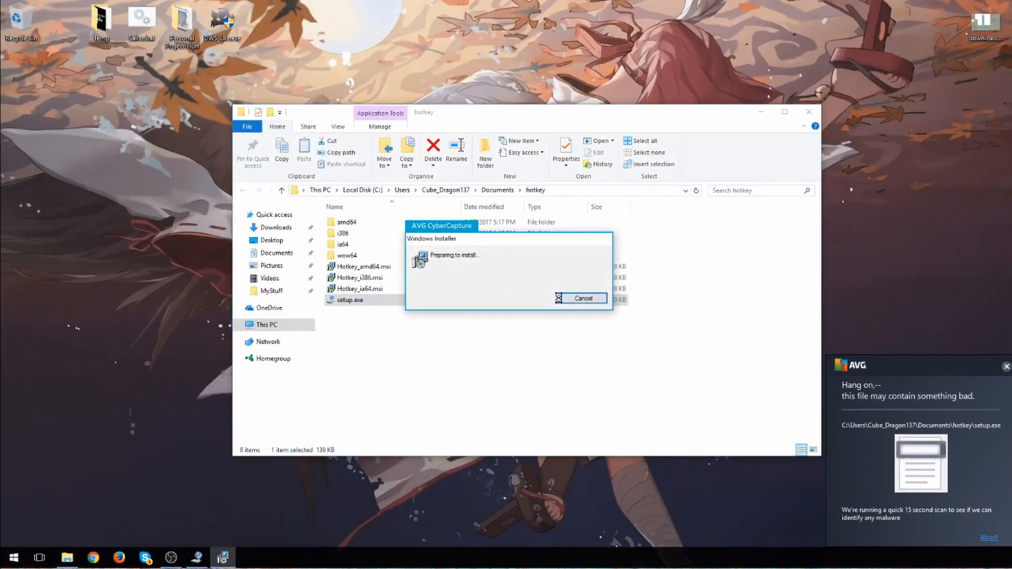
pyautogui.click(582, 298)
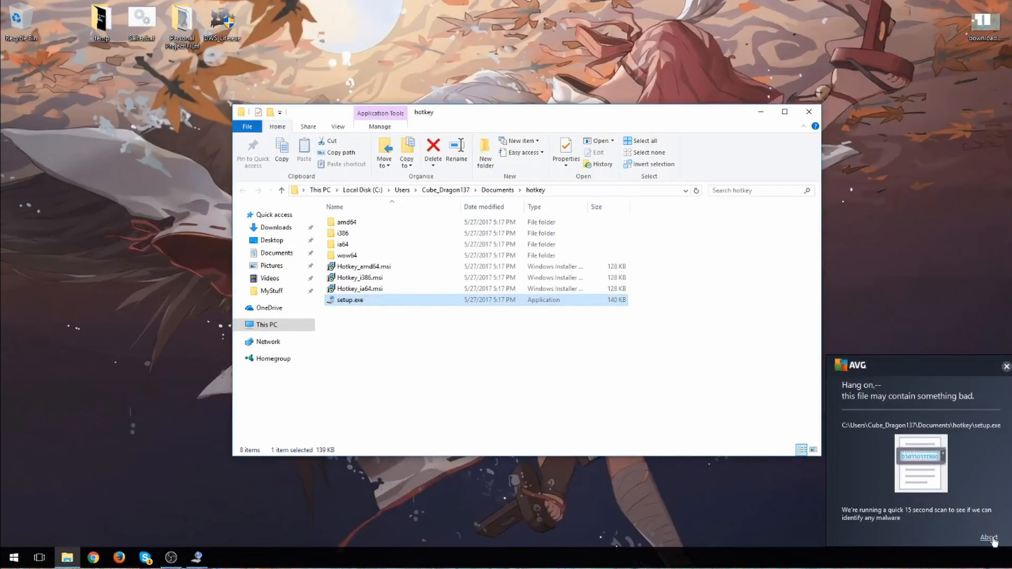
pyautogui.click(537, 406)
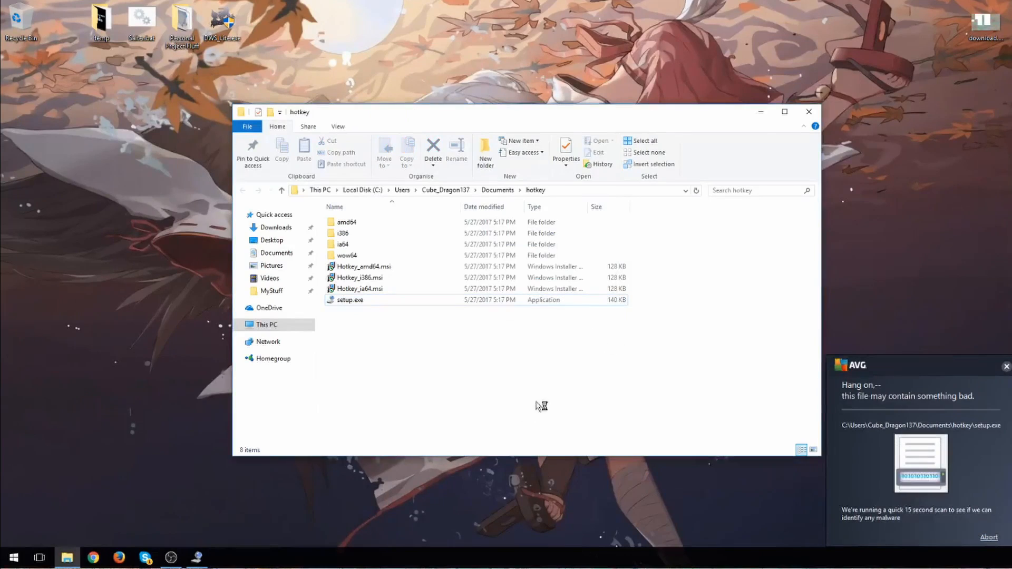
pyautogui.moveTo(496, 430)
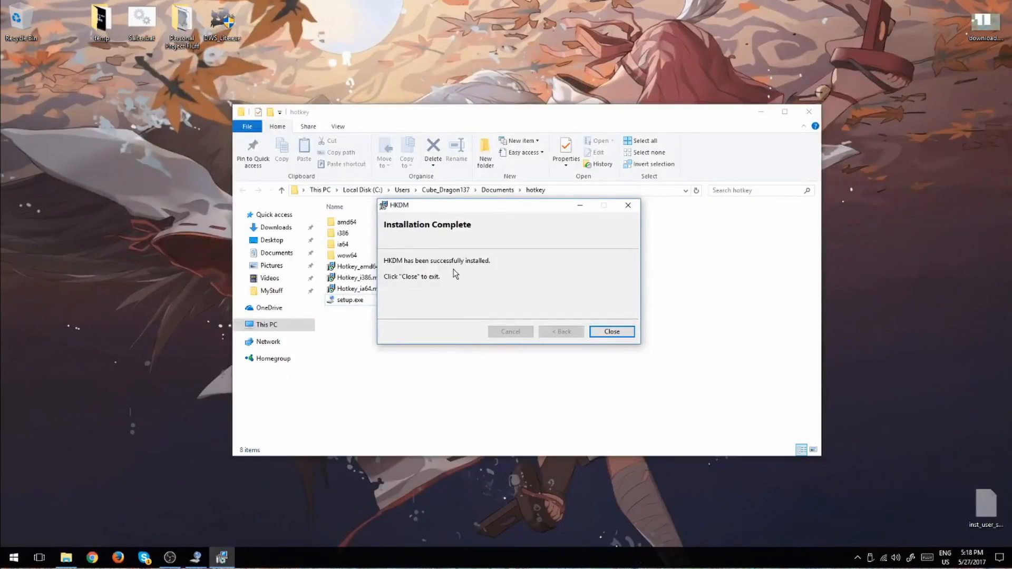
# Step: Dismiss the installation-complete message and return to the desktop
pyautogui.click(611, 331)
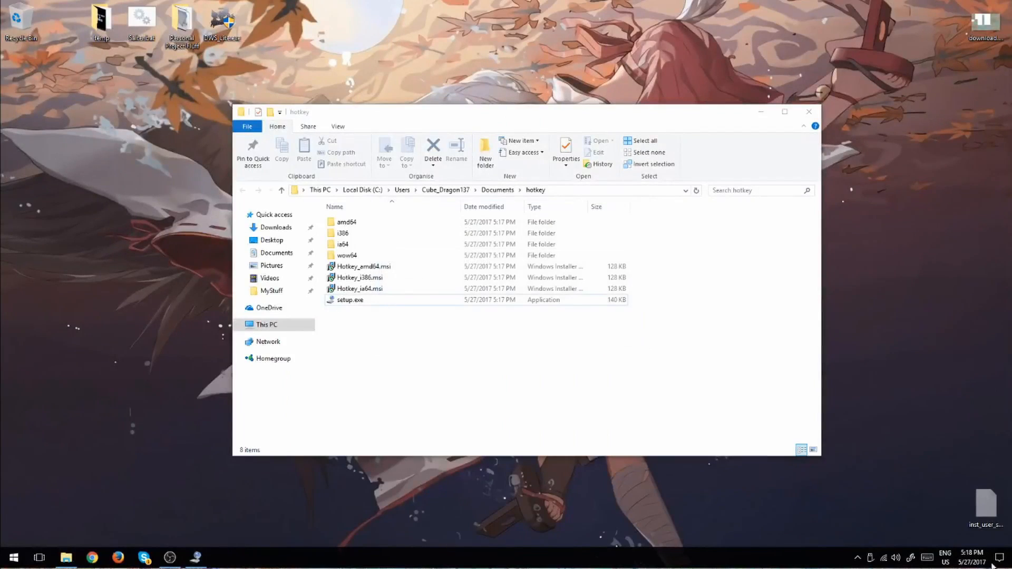
pyautogui.click(944, 558)
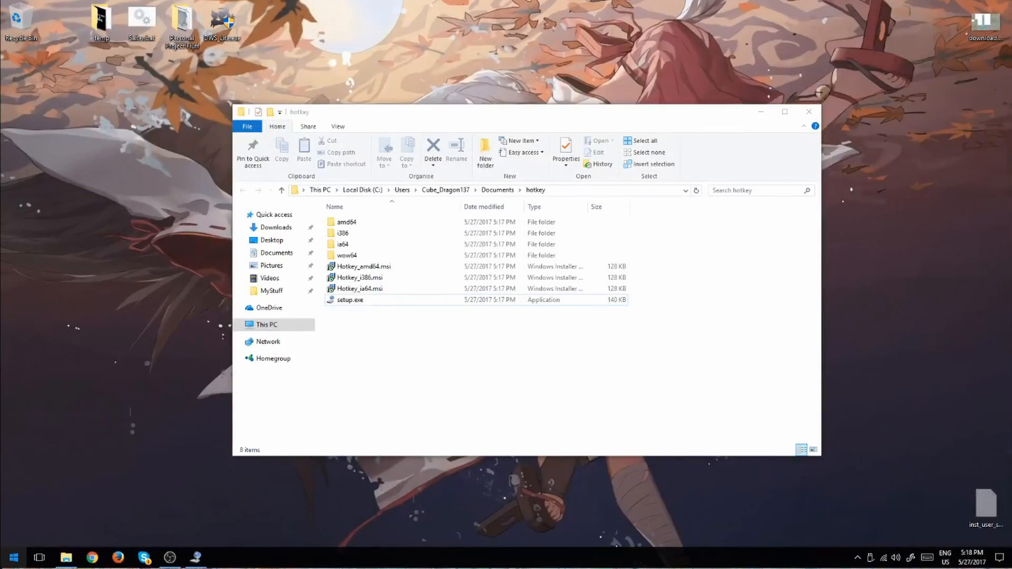
pyautogui.click(10, 554)
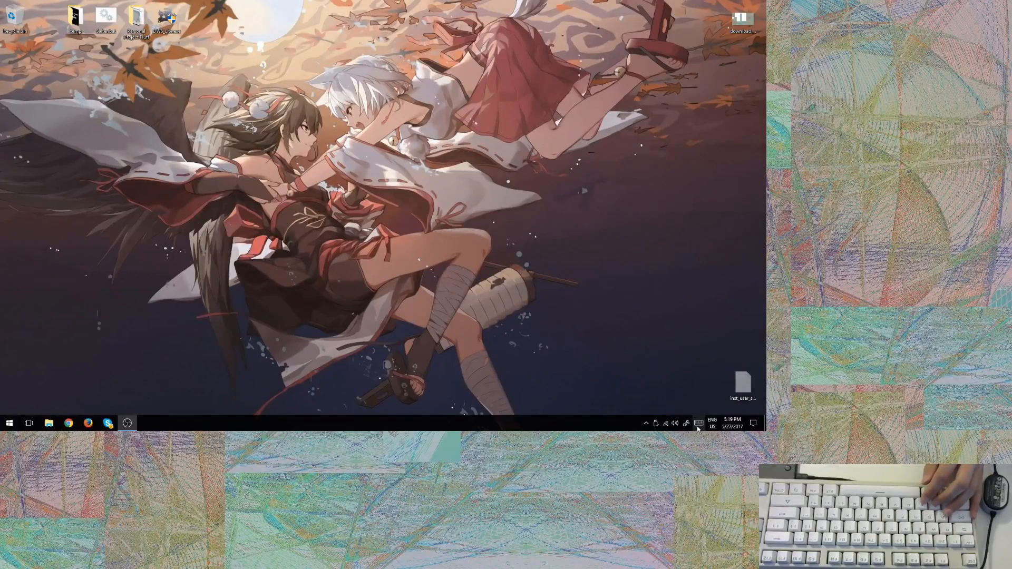
# Step: Switch the input language to the English (United States) HKDM keyboard from the taskbar
pyautogui.click(698, 424)
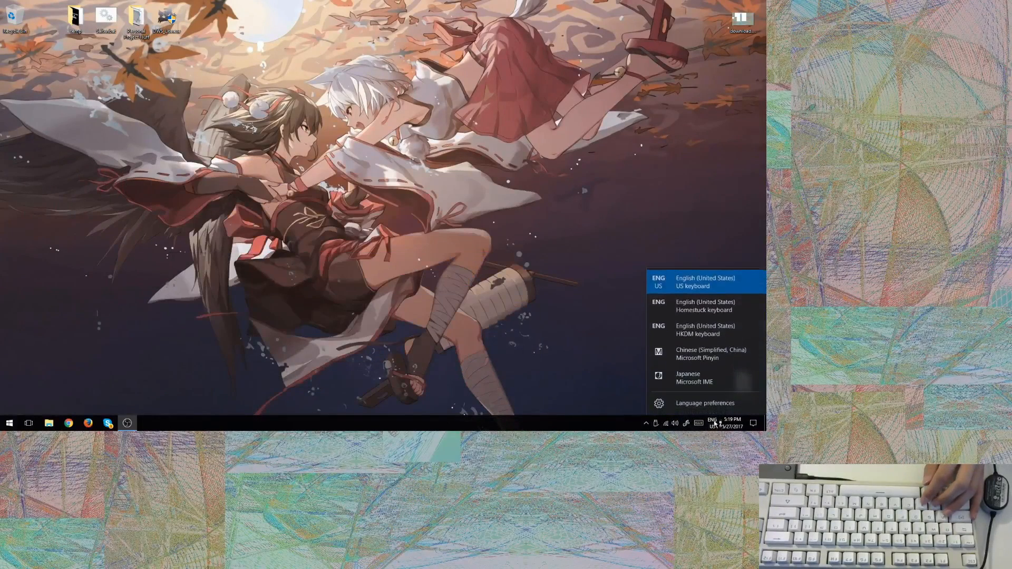
pyautogui.moveTo(698, 341)
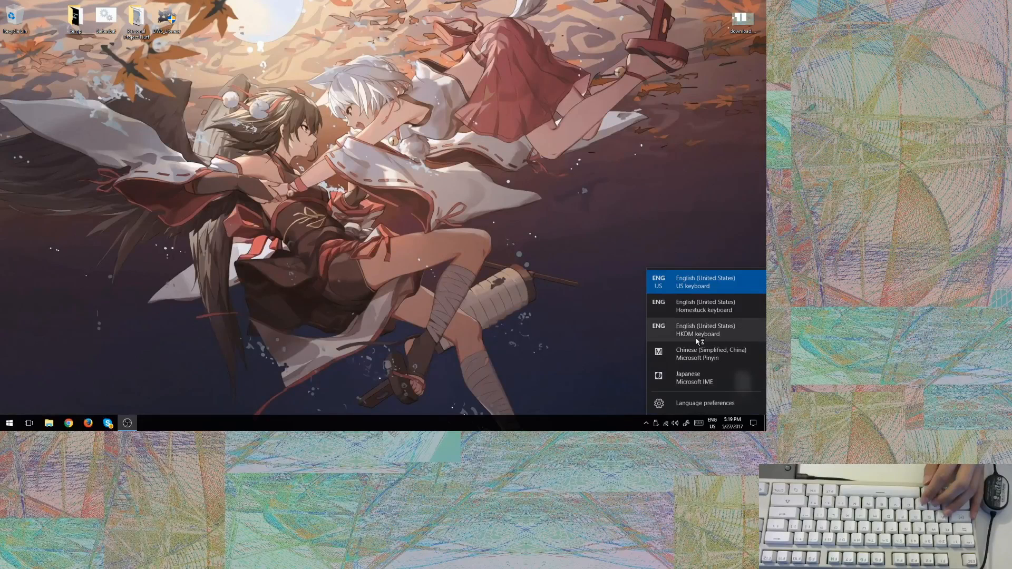
pyautogui.click(700, 340)
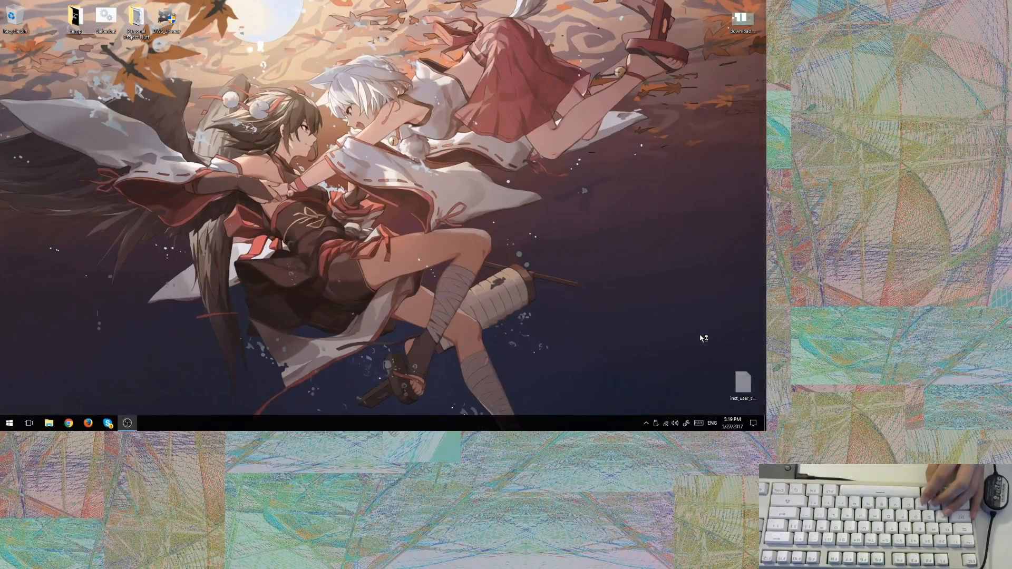
pyautogui.moveTo(421, 280)
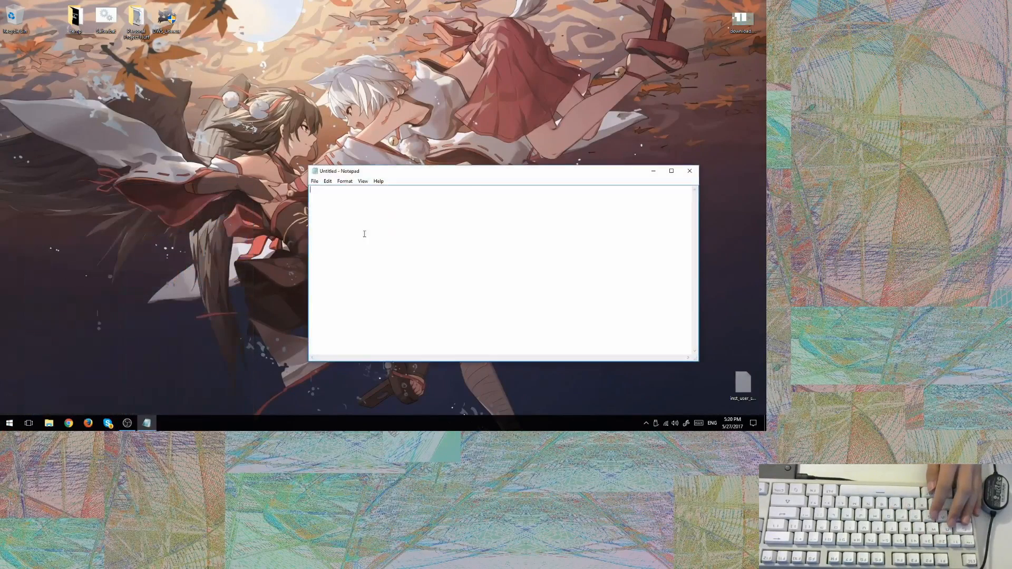
# Step: Move the Notepad window up-left and test the HKDM macro keys, producing 'zxc' and 'Disk'
pyautogui.moveTo(338, 171); pyautogui.dragTo(378, 111)
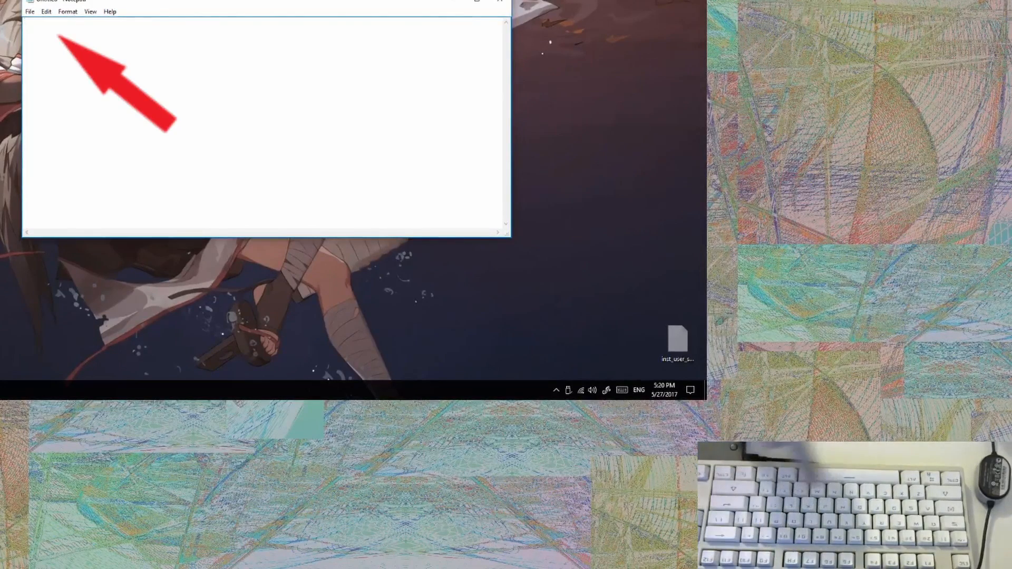
pyautogui.write('zxc')
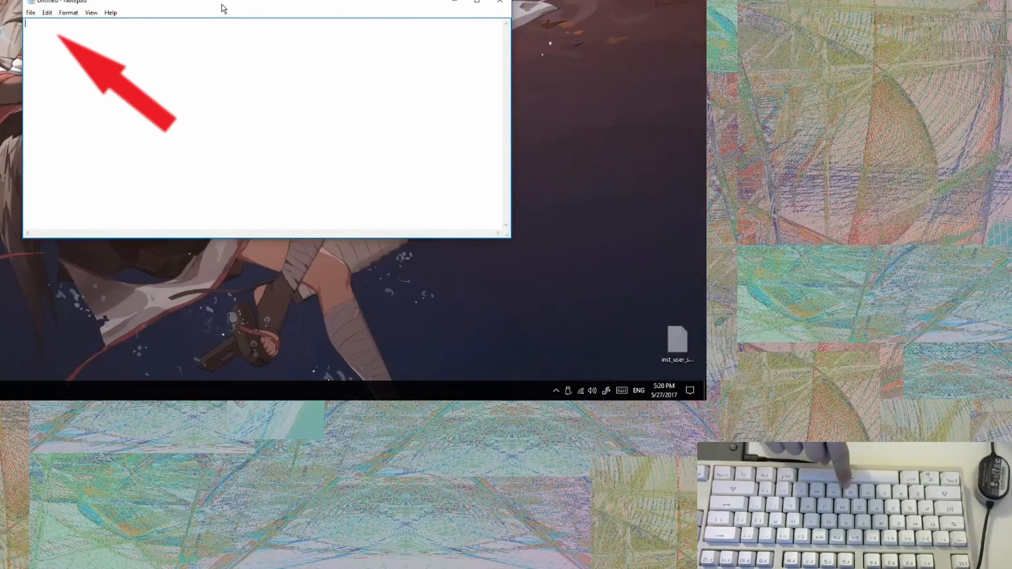
pyautogui.write('Disk')
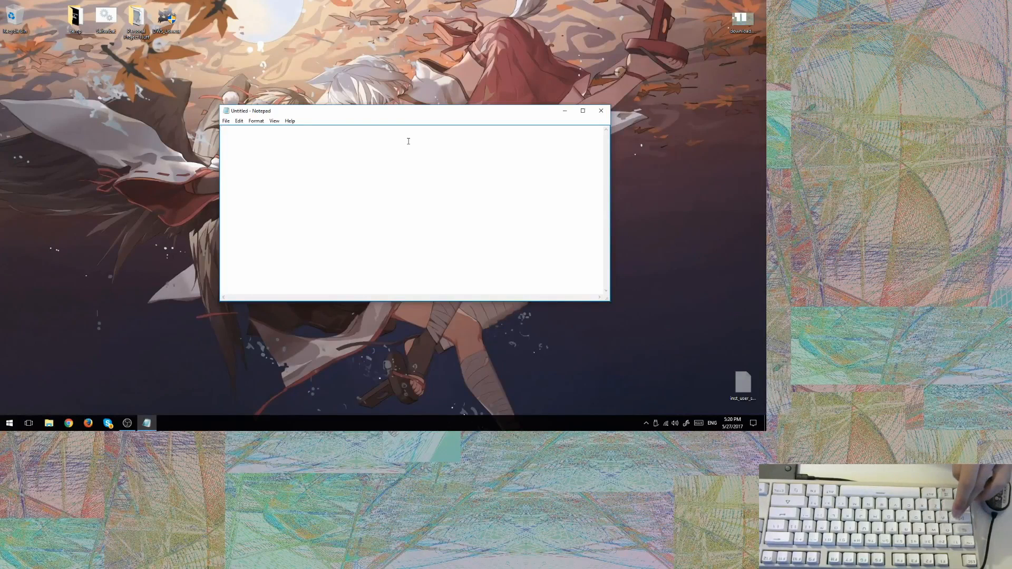
pyautogui.write('ERC')
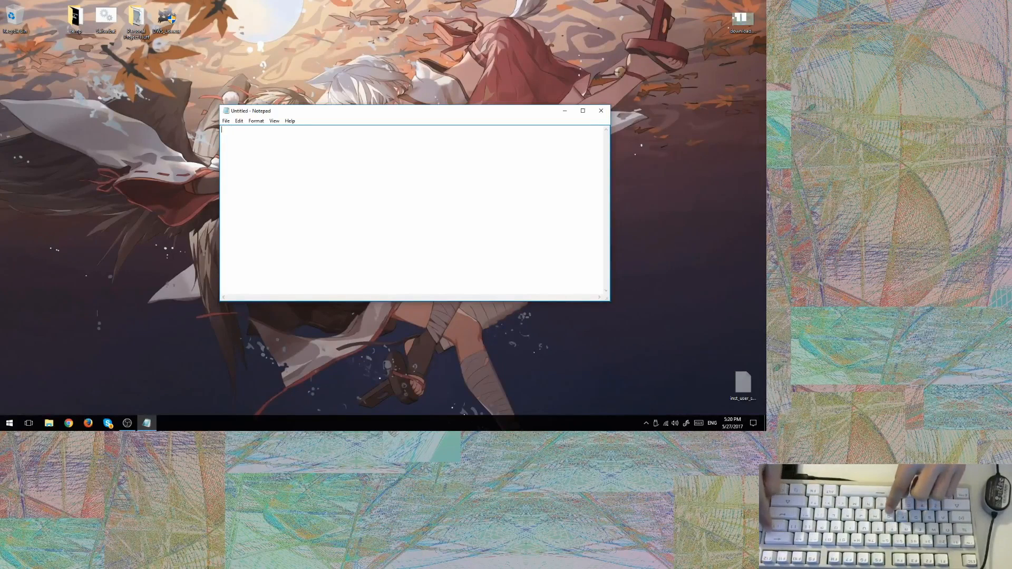
pyautogui.write('dISR')
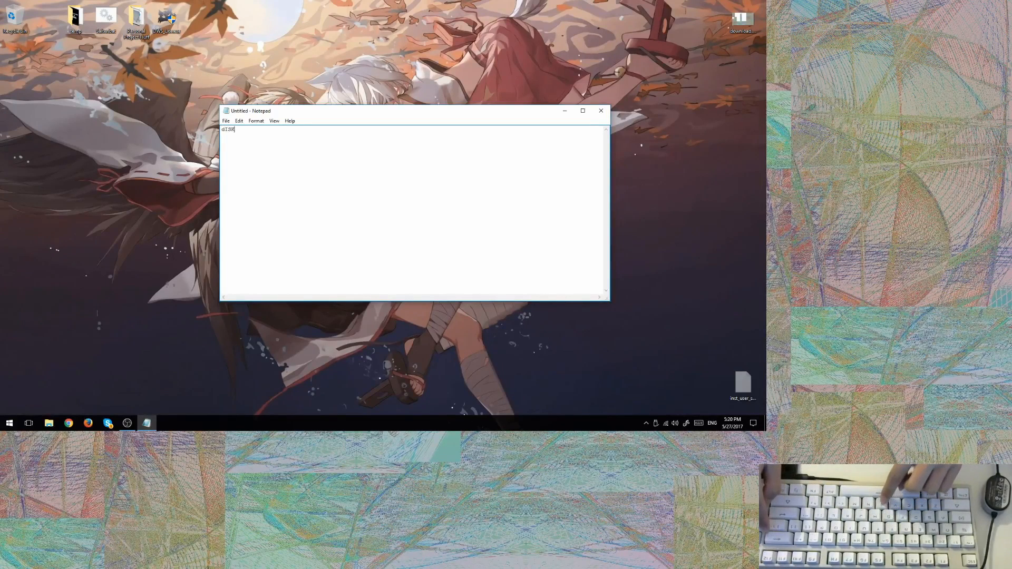
pyautogui.press('ctrl+a')
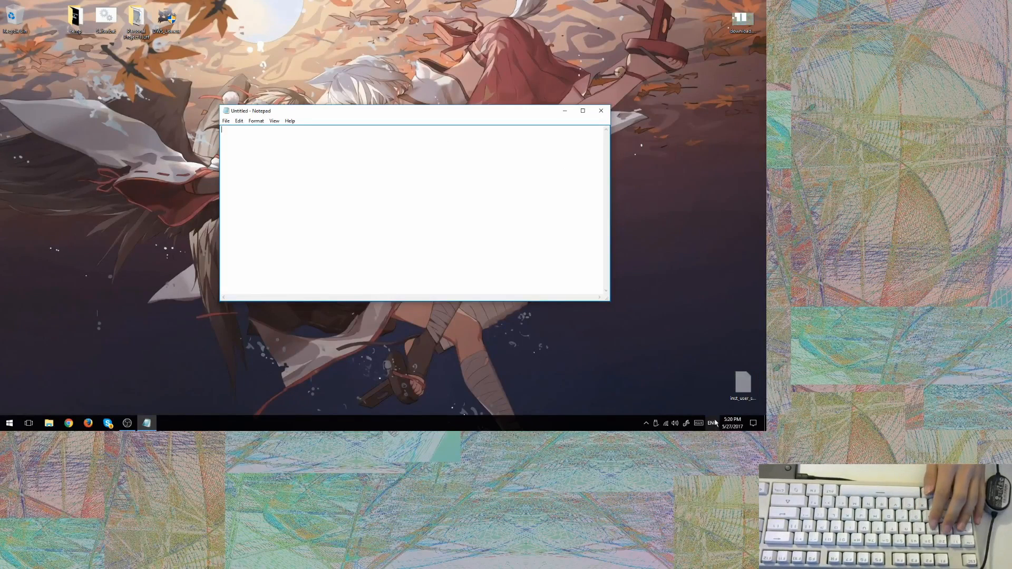
pyautogui.click(710, 424)
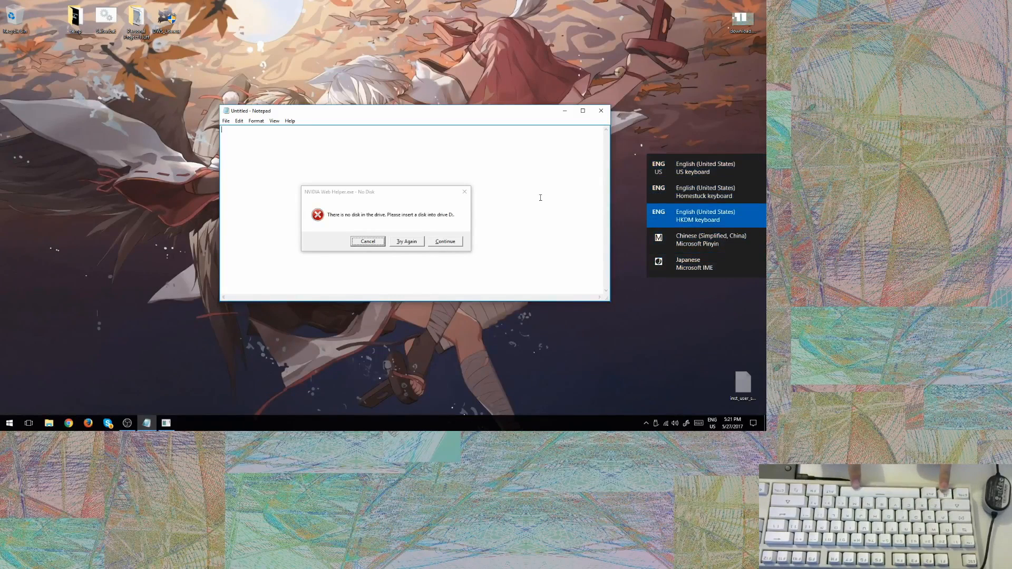
pyautogui.click(6, 422)
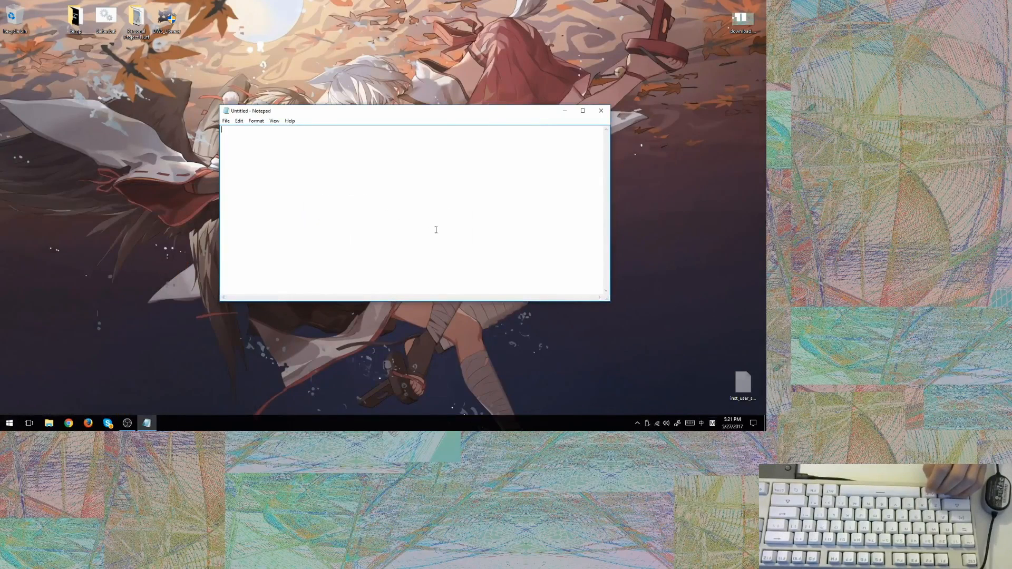
pyautogui.moveTo(252, 233)
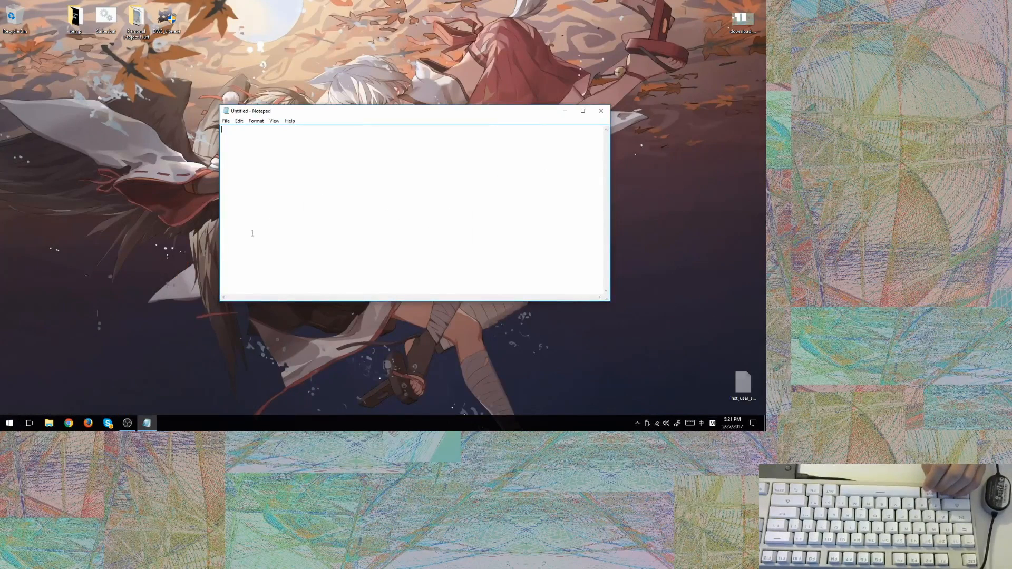